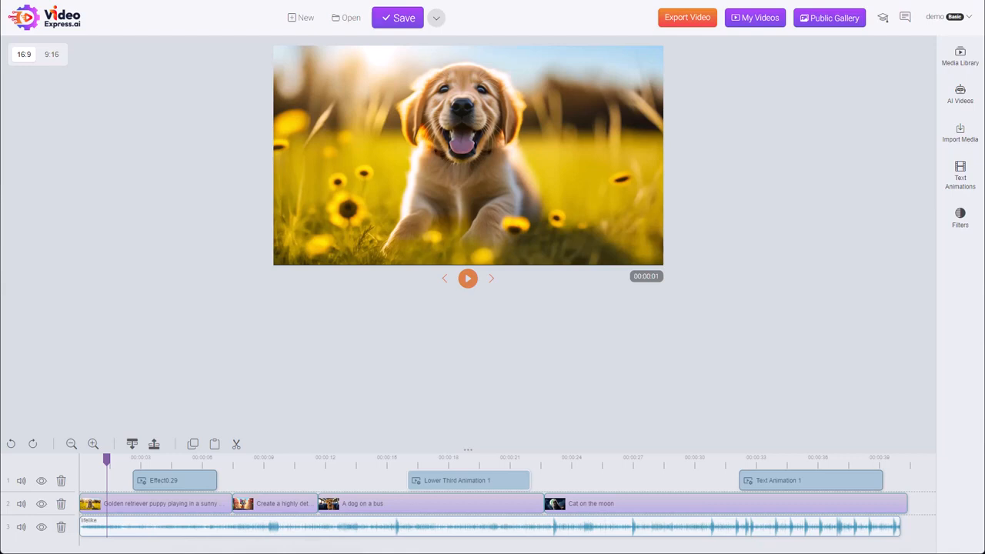
mouse_move(195, 45)
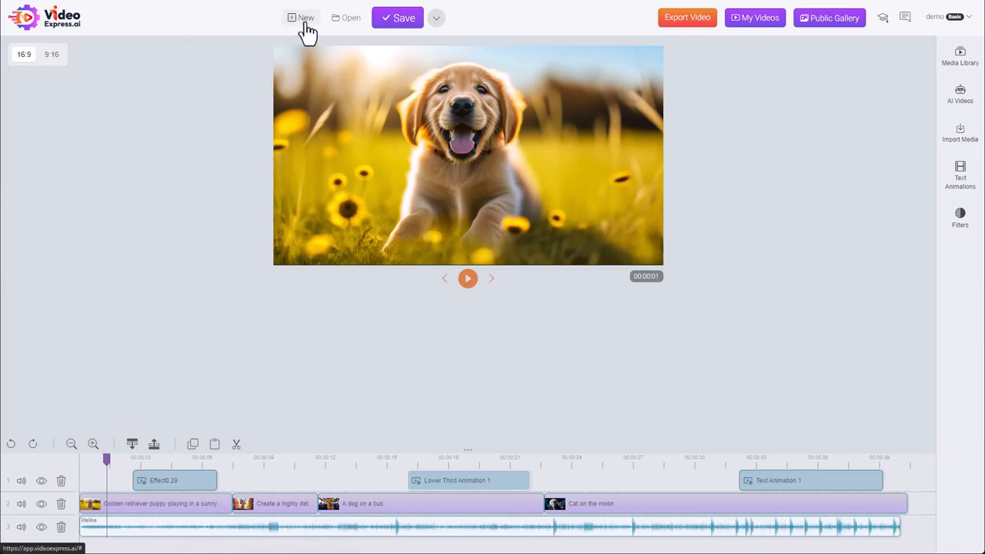
Cancel starting a new project, then search the saved projects for 'sale'
left_click(306, 18)
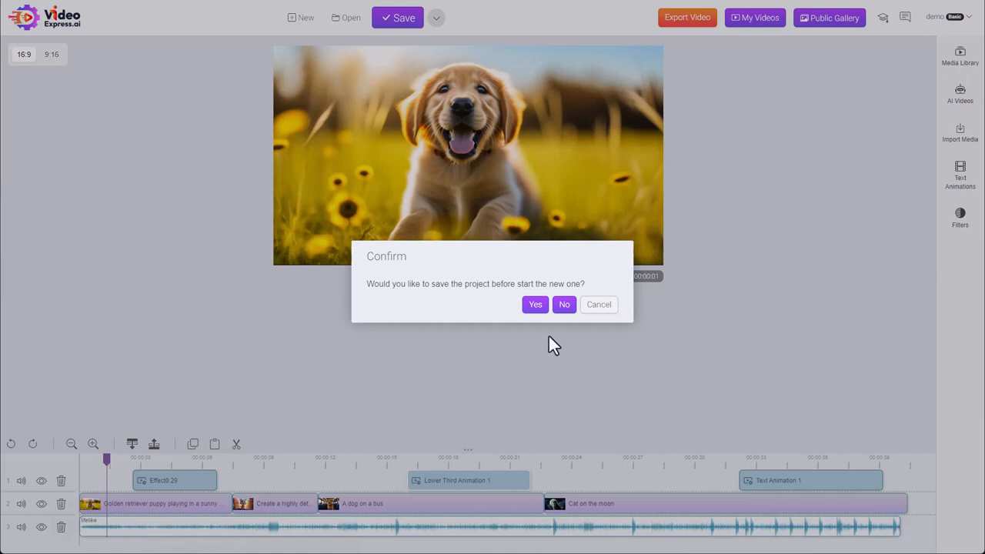
mouse_move(599, 304)
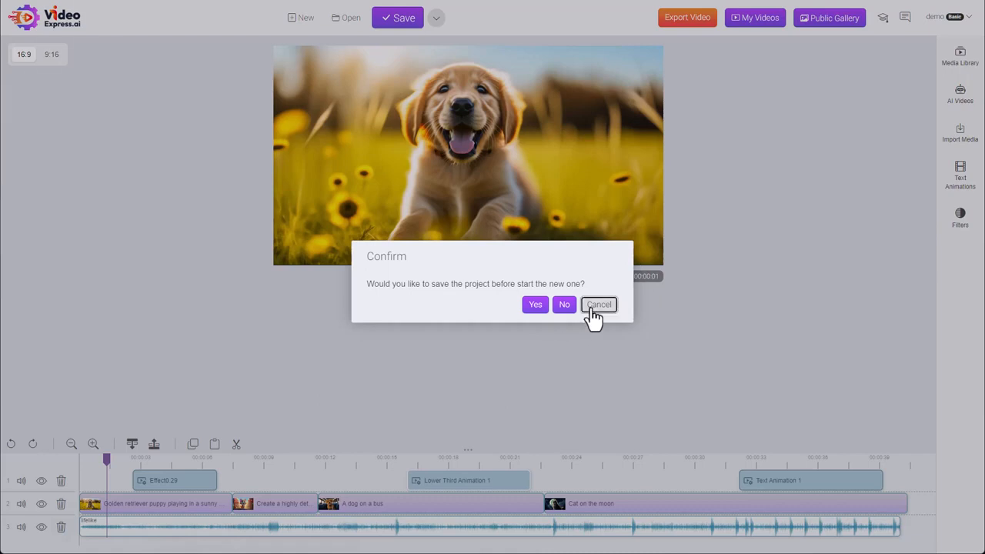
left_click(599, 304)
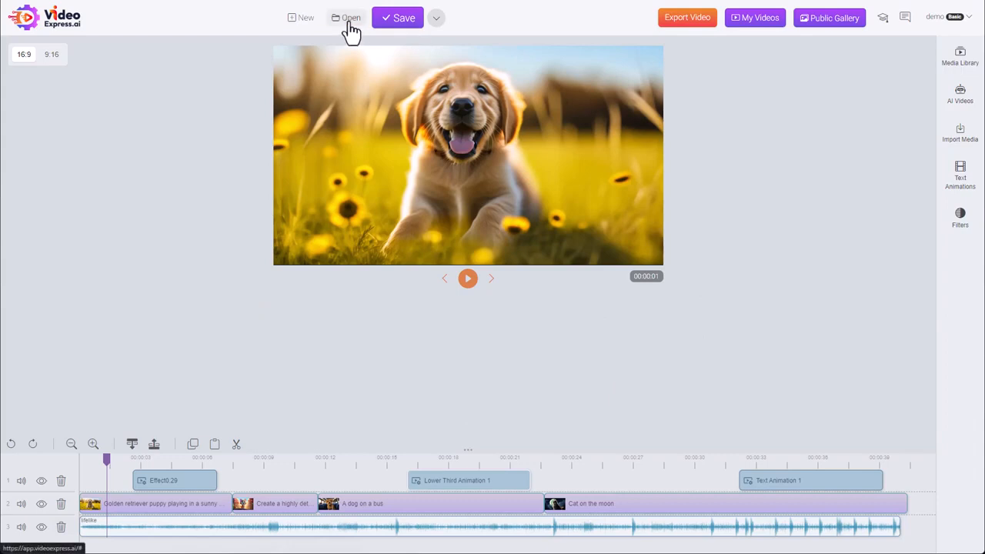
left_click(350, 18)
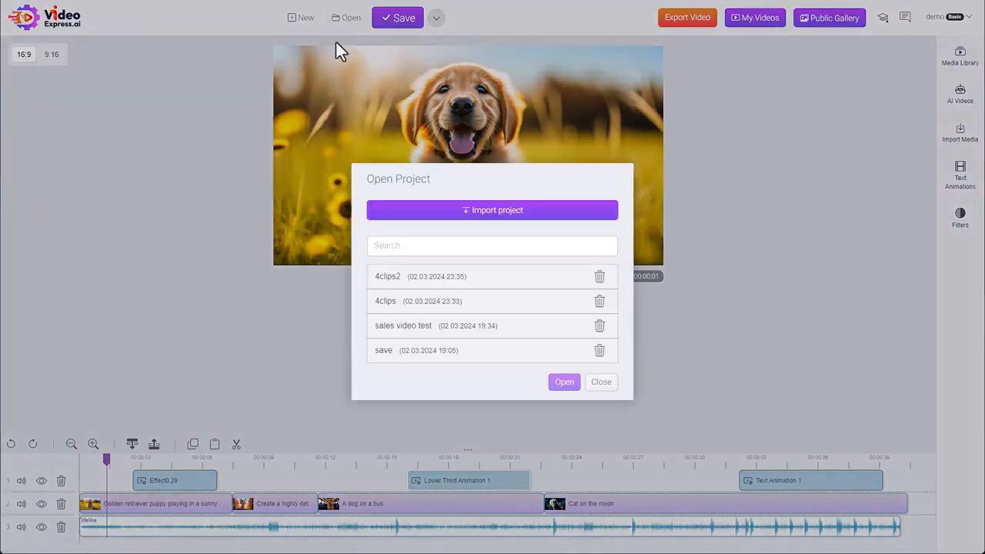
mouse_move(648, 323)
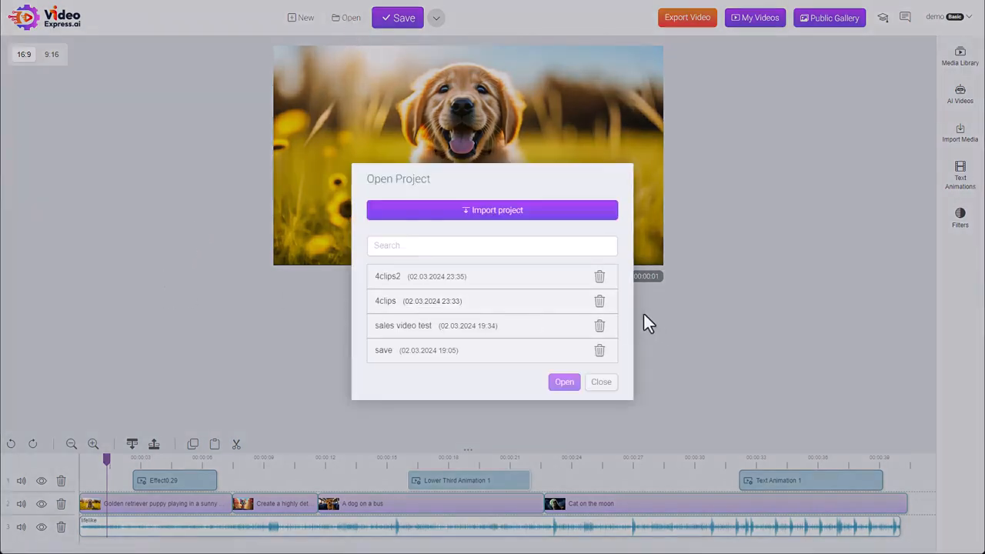
left_click(491, 245)
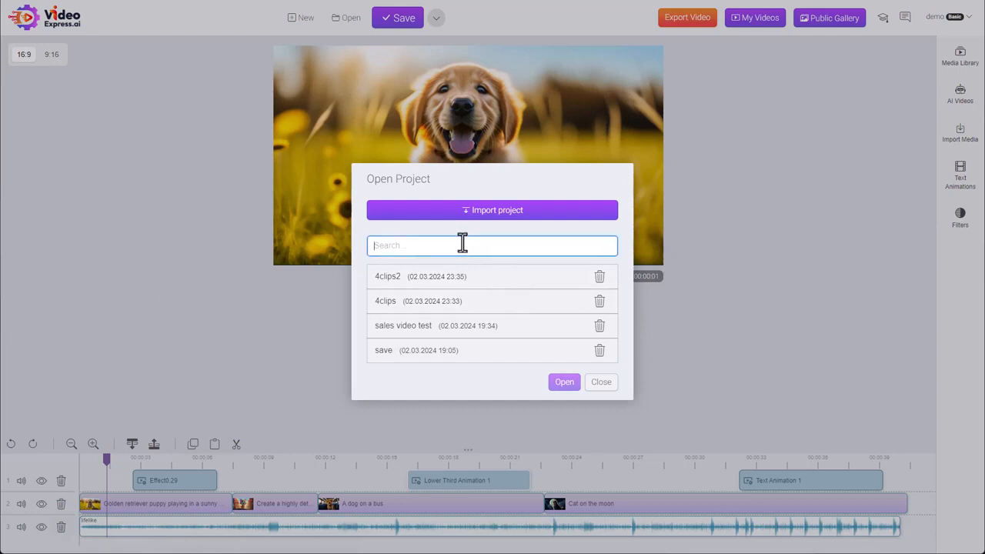
type("sale")
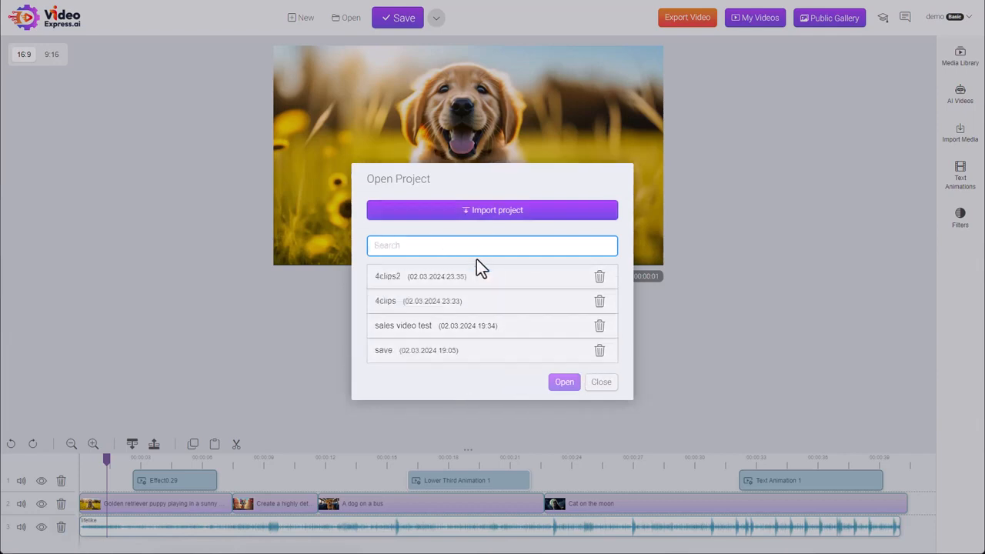
mouse_move(492, 210)
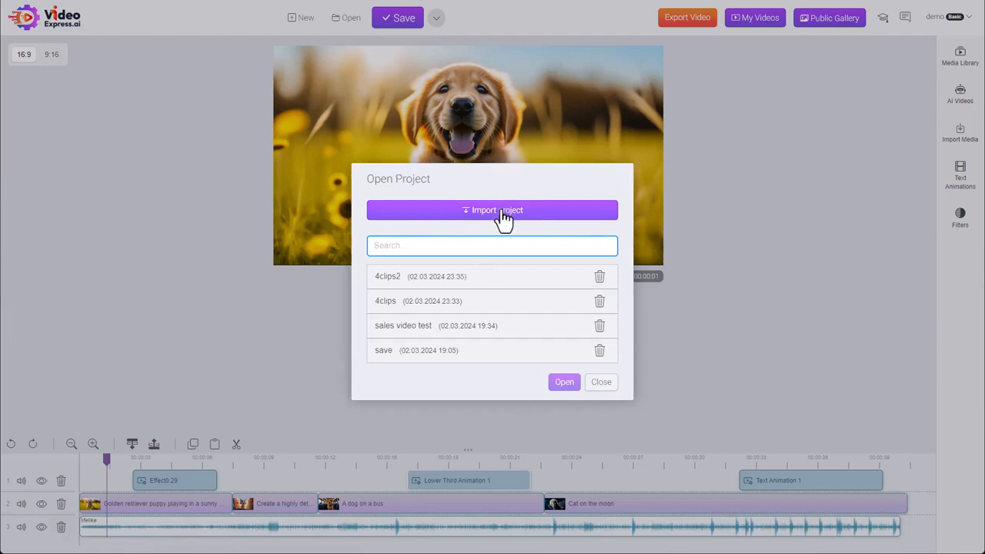
Check the import-from-file option and the Save Project As / Export Project menu
left_click(395, 300)
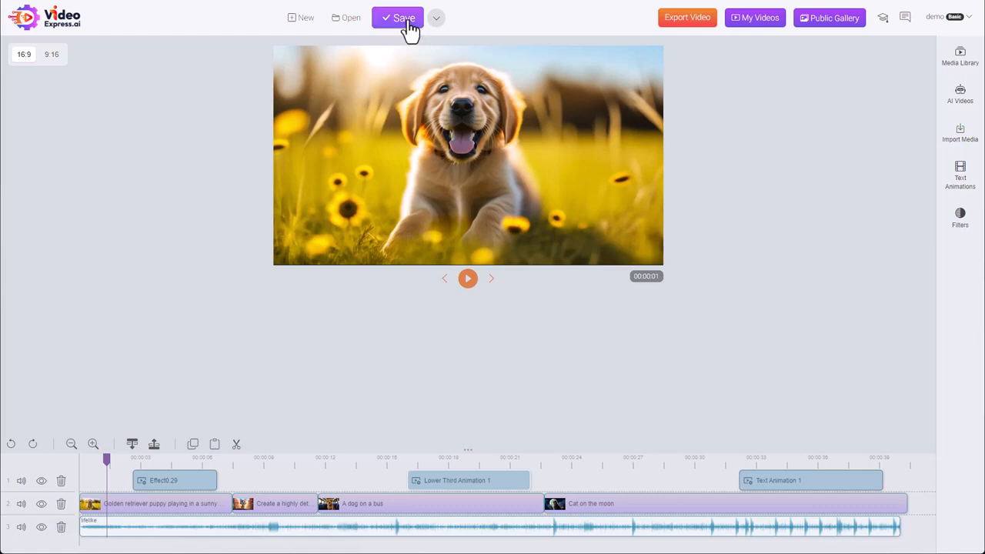
mouse_move(436, 23)
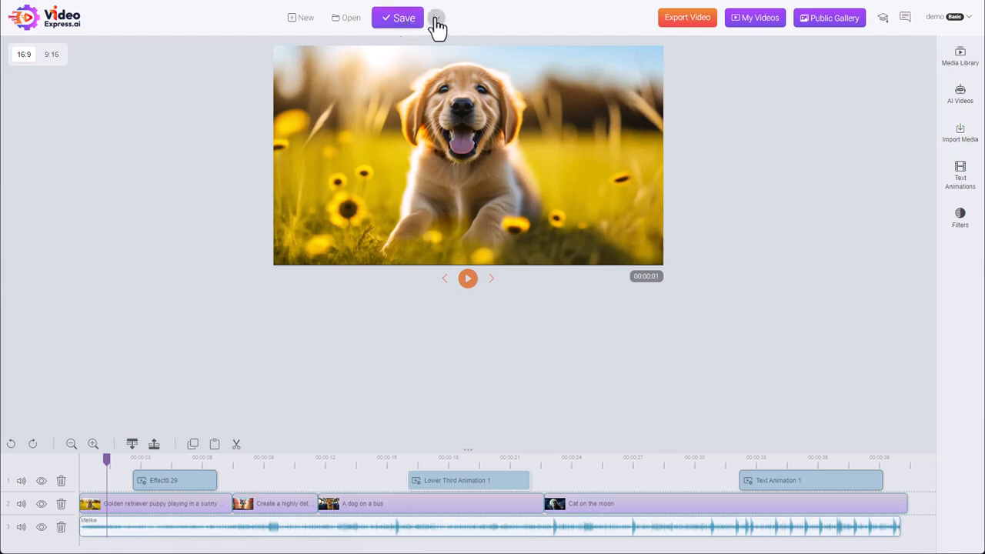
left_click(436, 18)
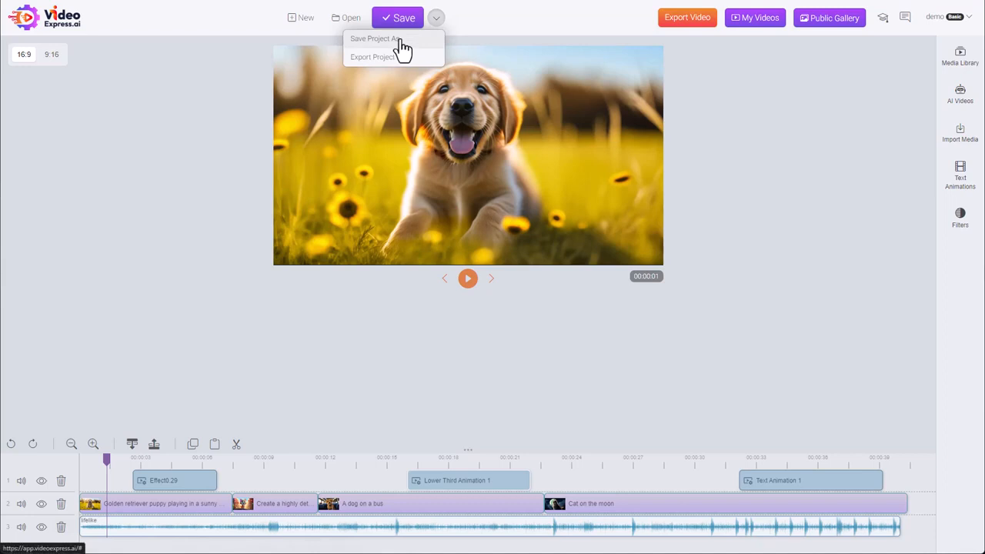
mouse_move(469, 138)
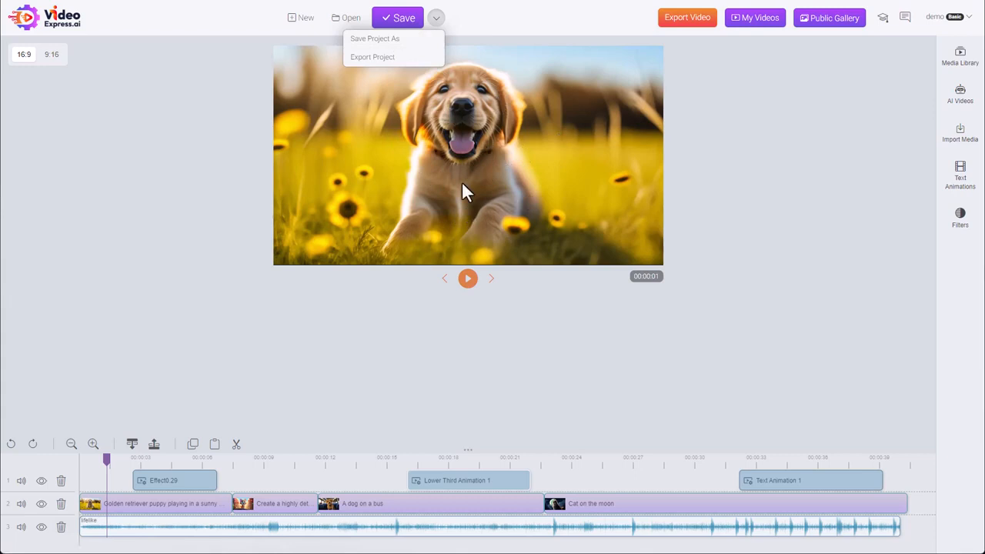
mouse_move(373, 57)
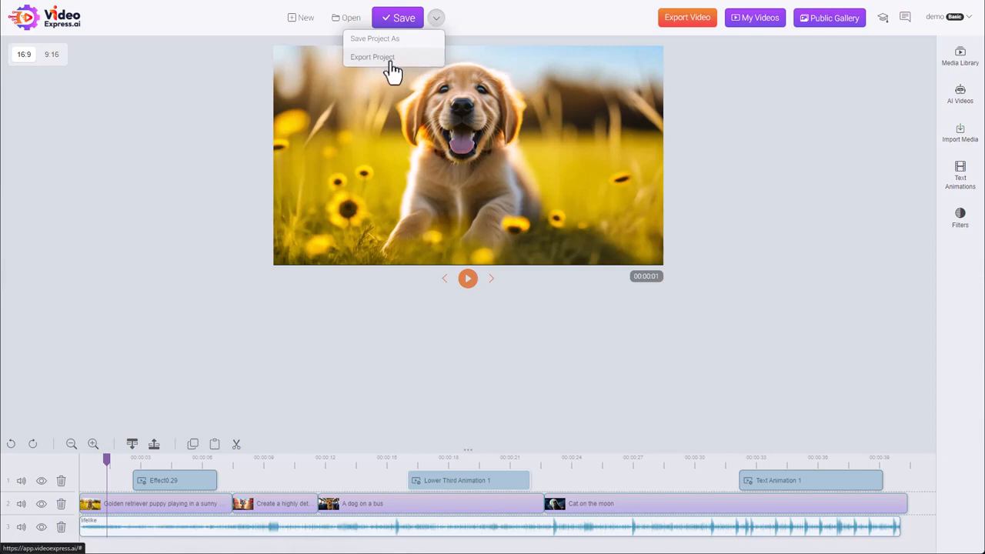
mouse_move(348, 480)
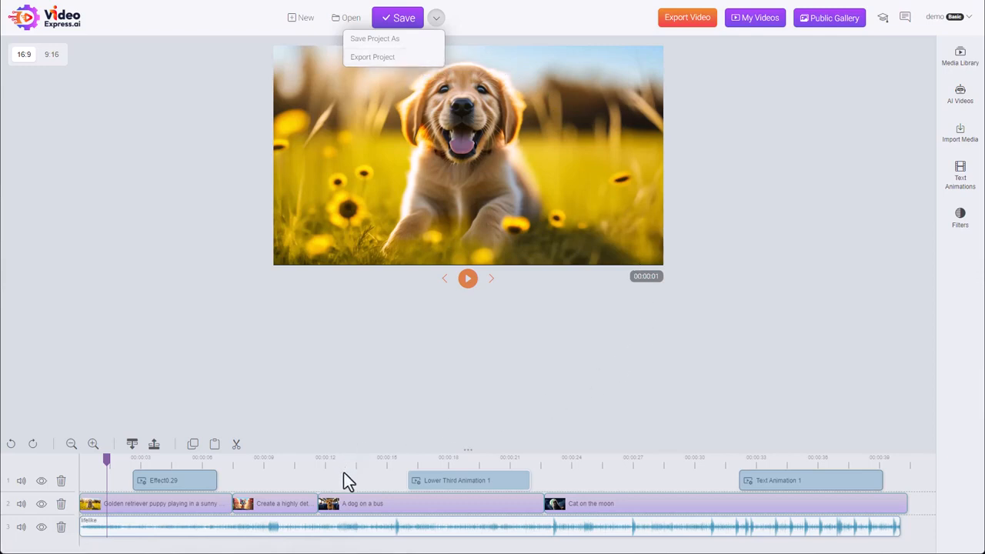
mouse_move(391, 481)
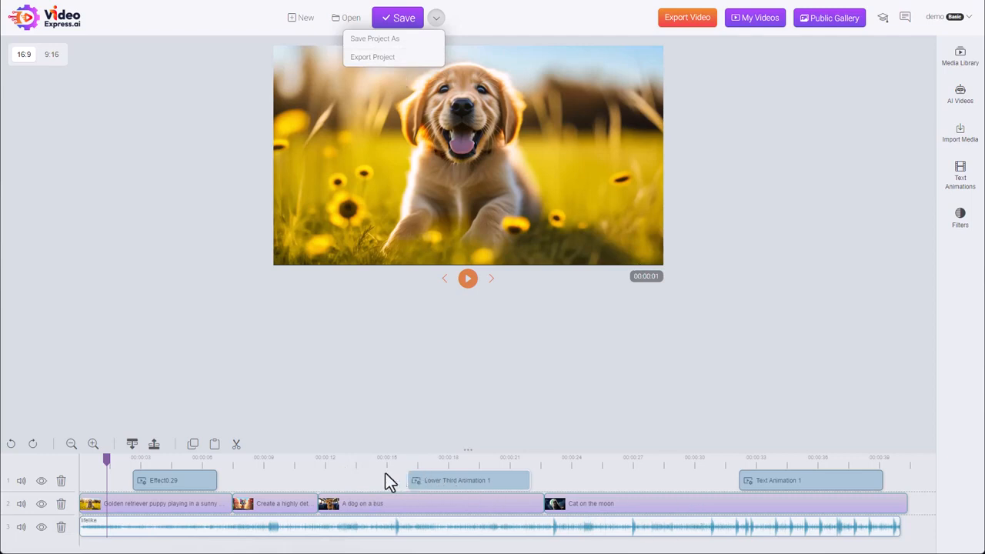
mouse_move(514, 359)
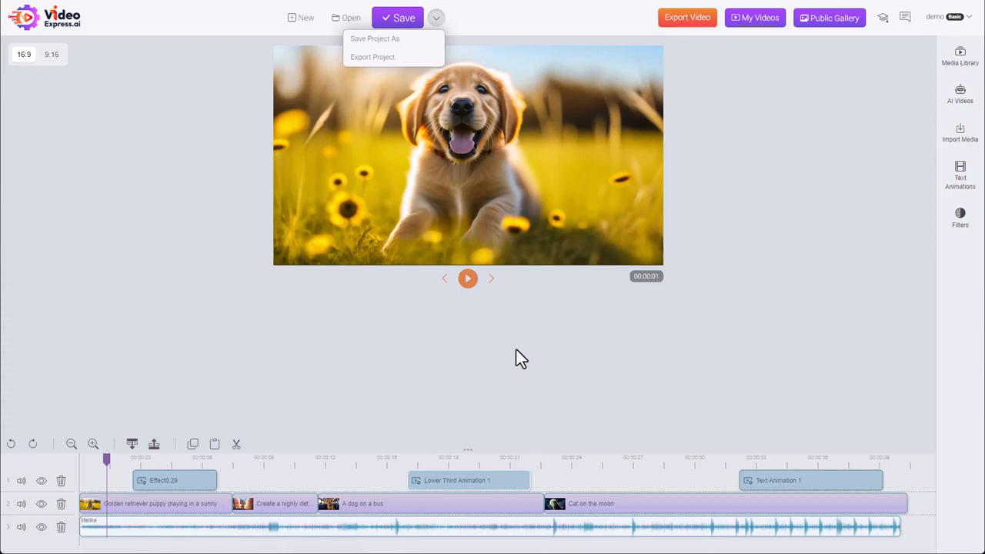
mouse_move(384, 198)
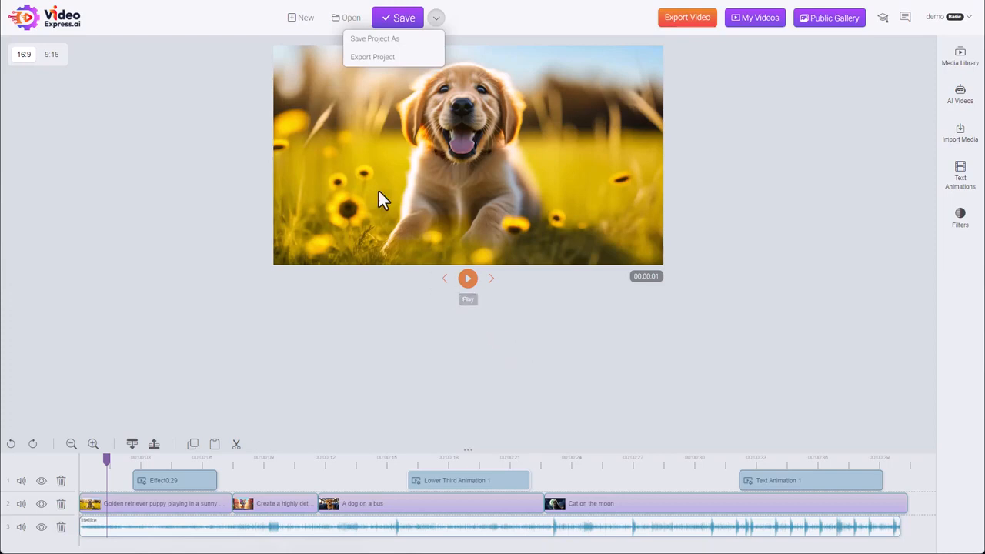
left_click(346, 17)
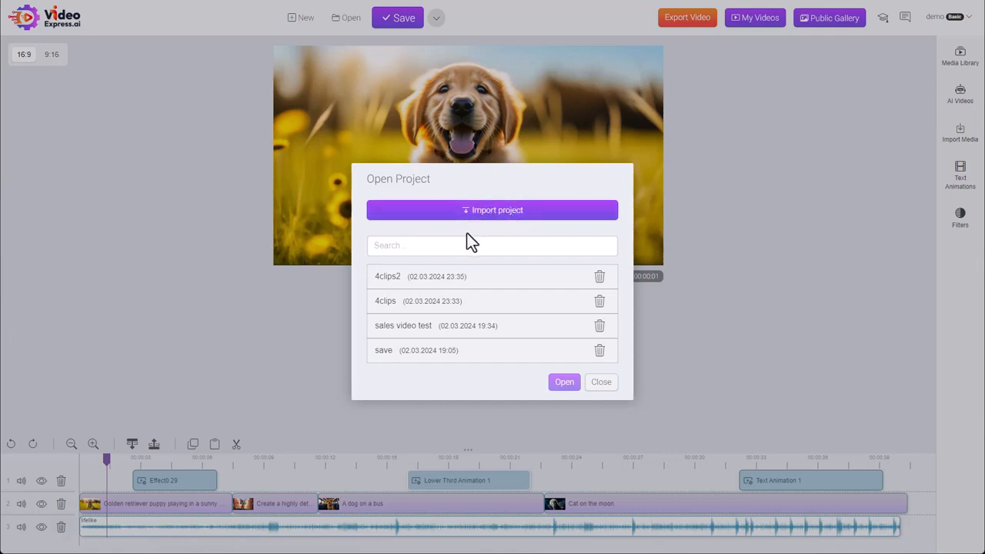
Export the video as 'test' at High quality, 1080p, mp4 and start rendering
left_click(600, 382)
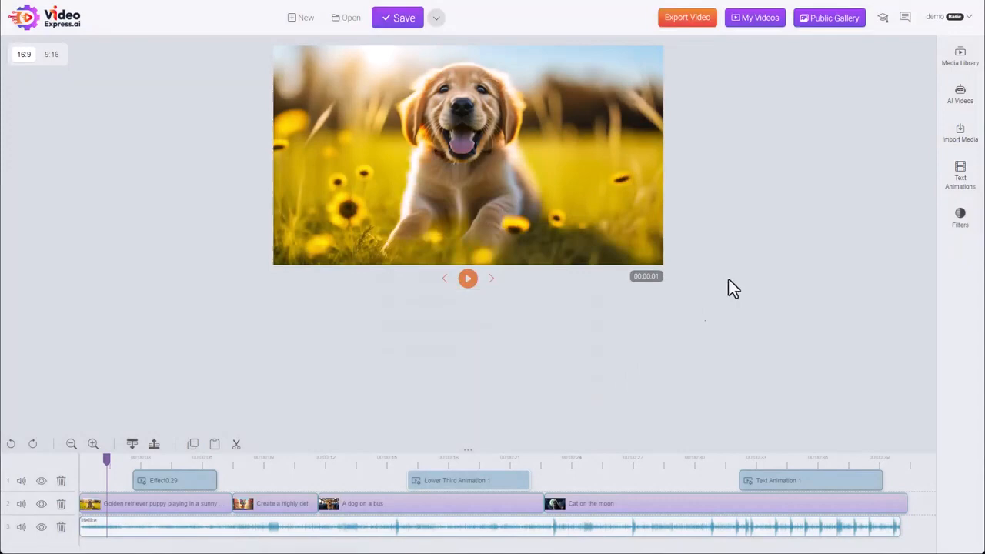
left_click(687, 17)
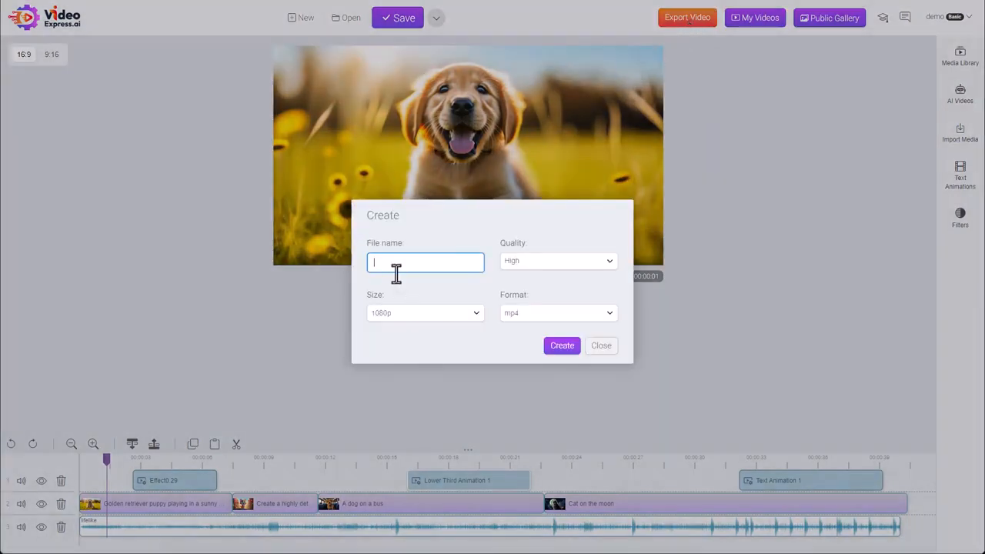
left_click(561, 345)
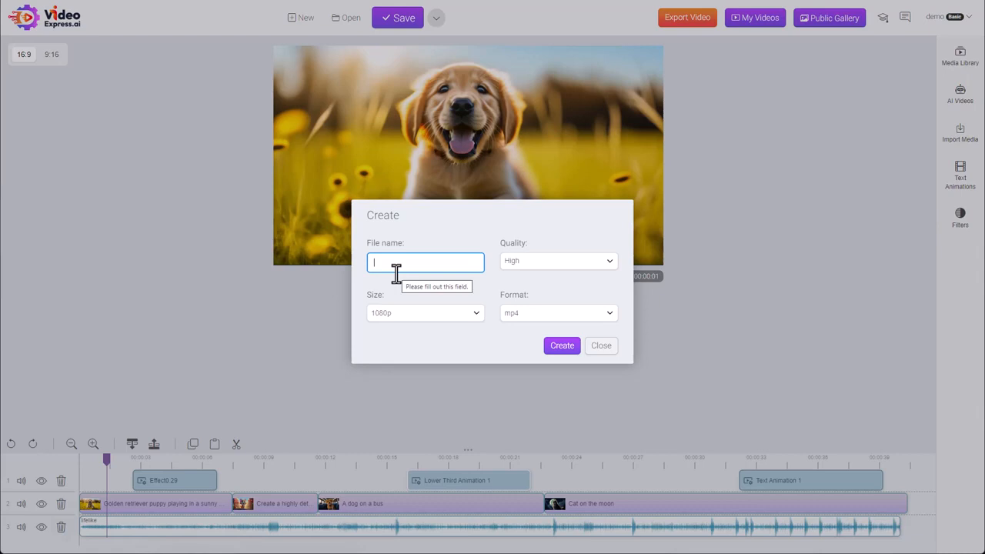
mouse_move(358, 410)
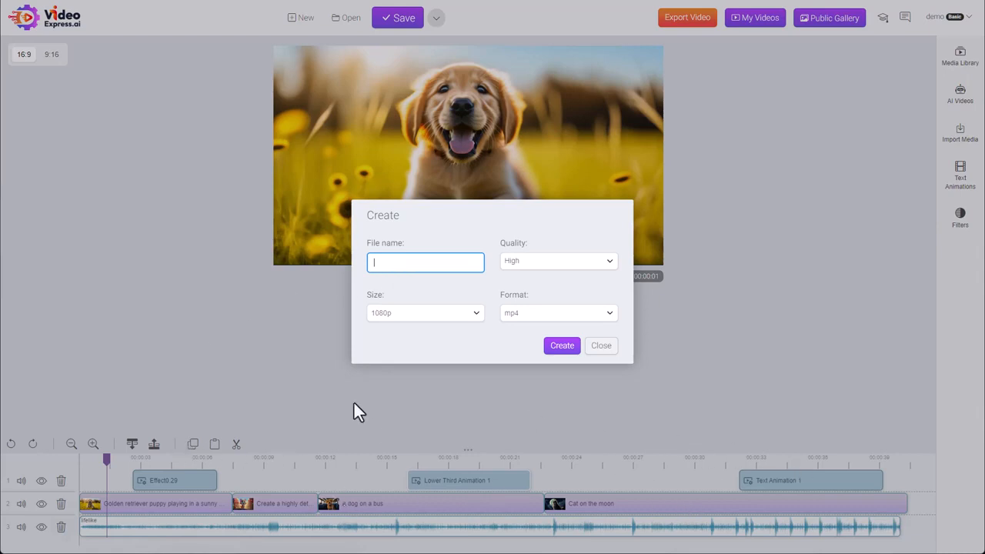
left_click(558, 260)
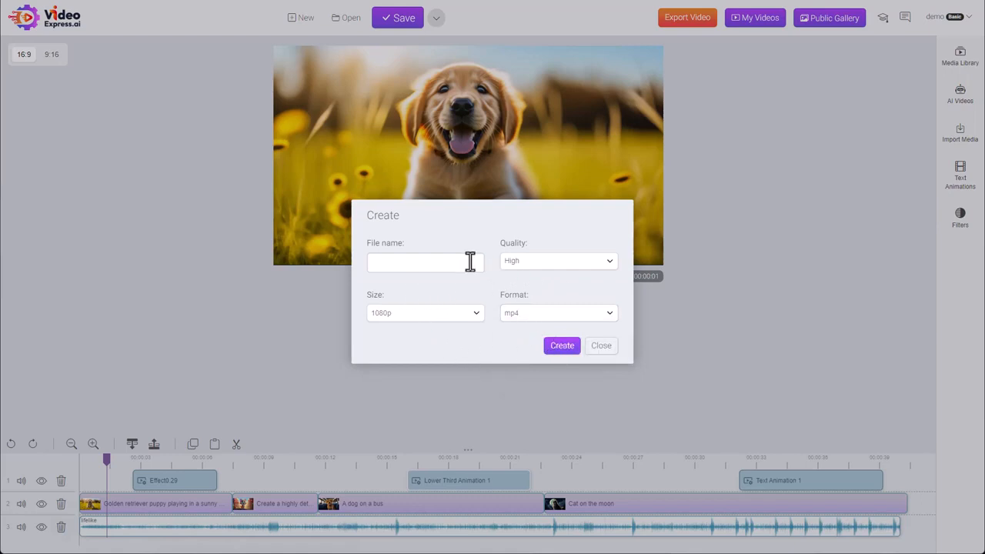
type("test")
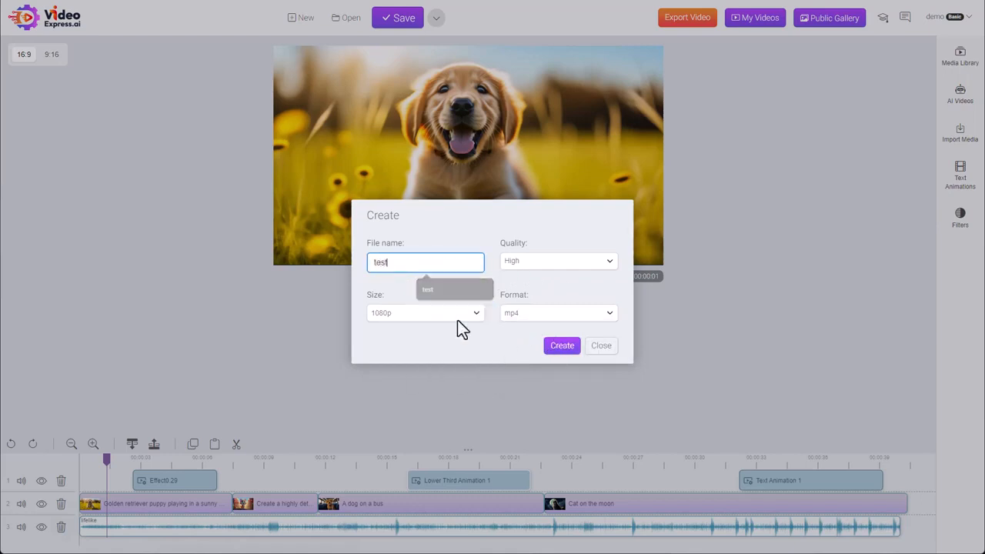
left_click(562, 344)
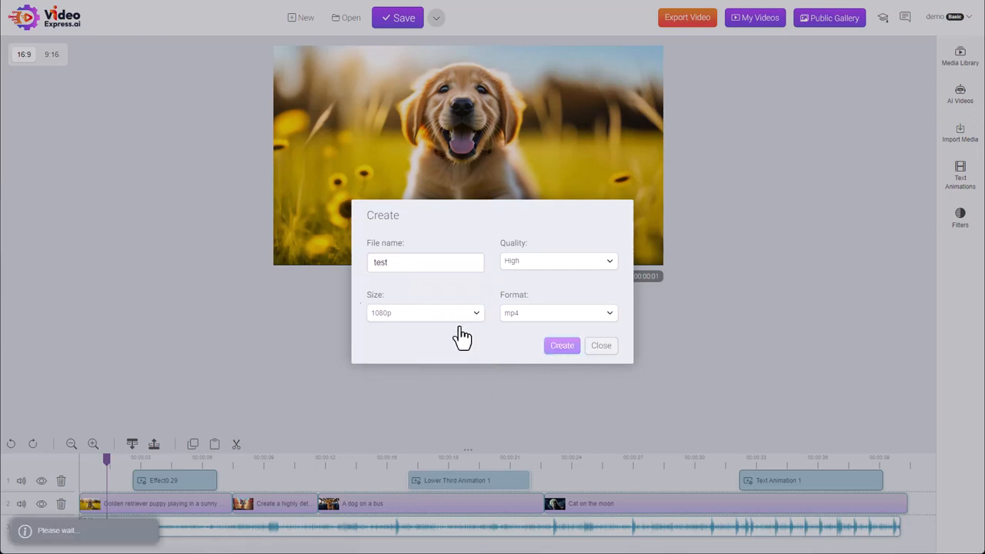
Let the render reach stage 3 of 3, then close the Progress window
left_click(561, 345)
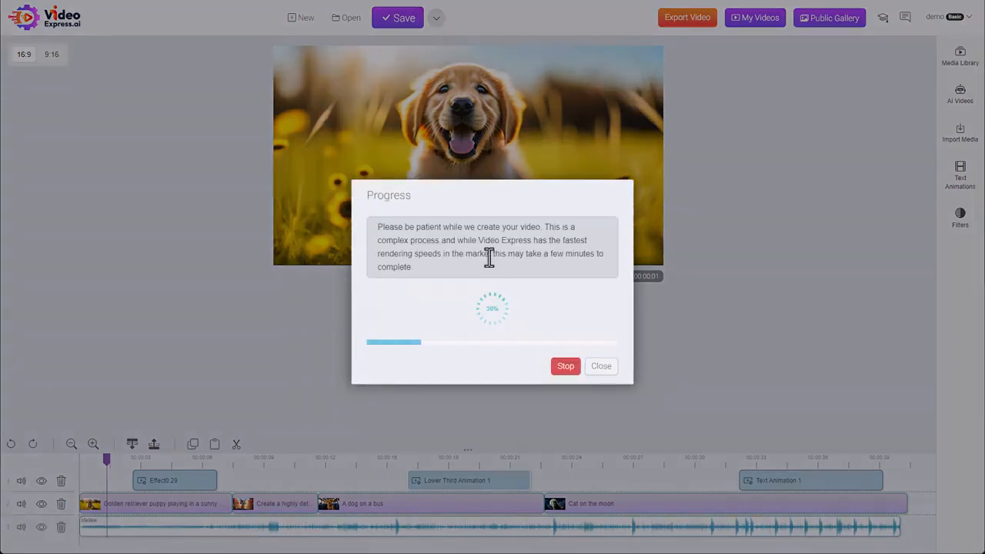
mouse_move(410, 257)
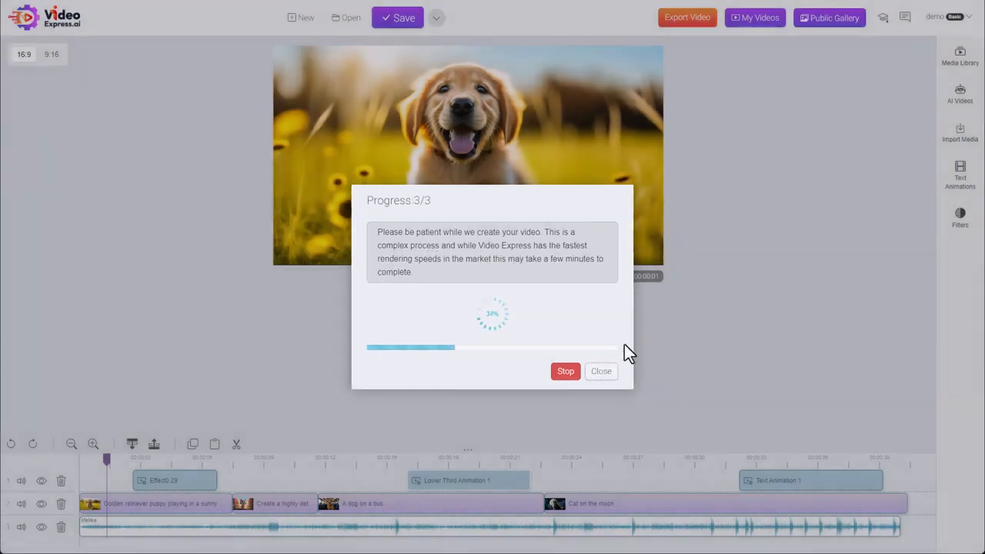
left_click(600, 371)
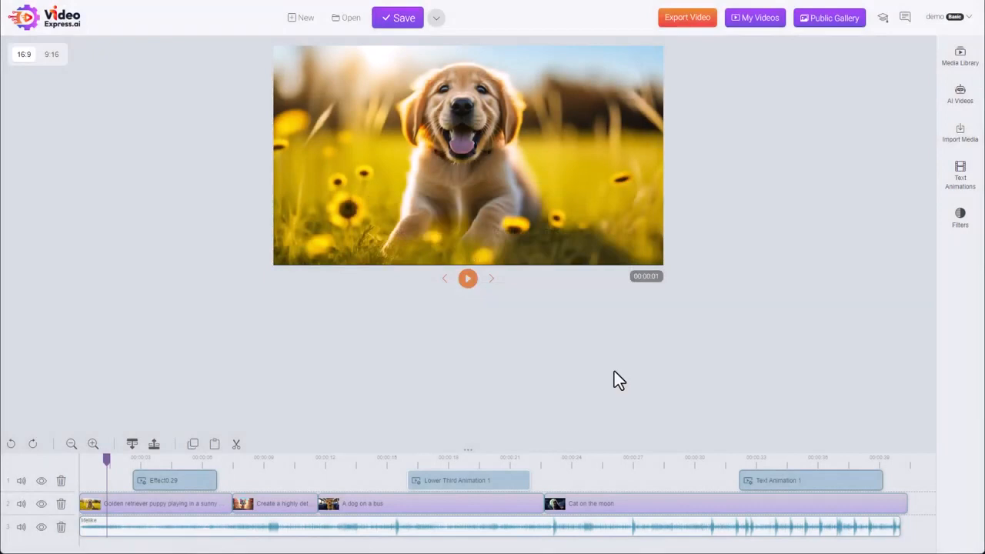
mouse_move(196, 146)
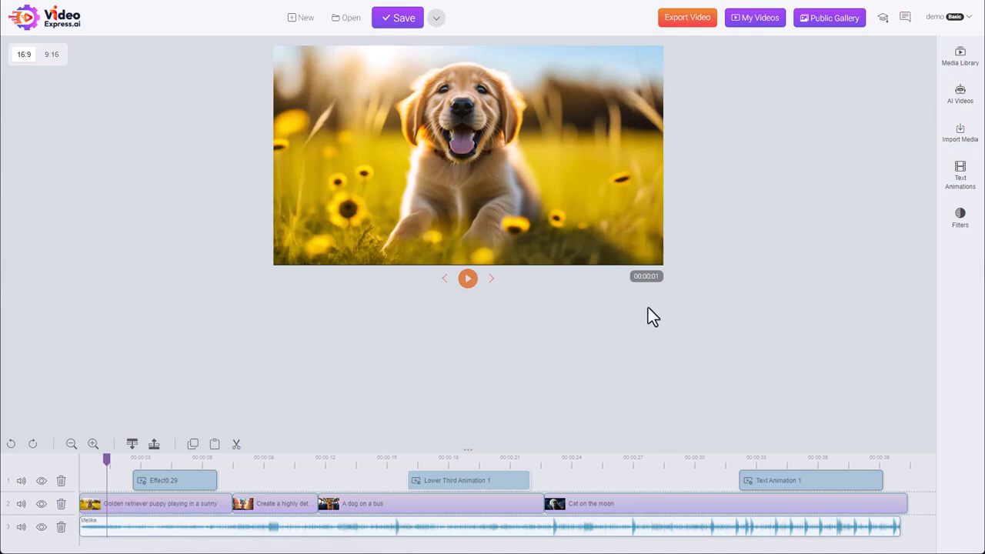
left_click(755, 17)
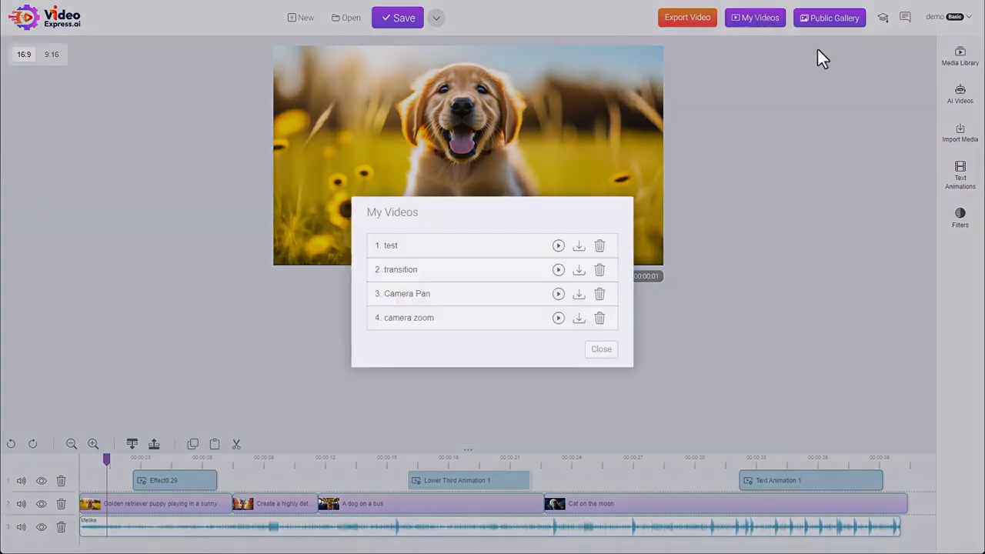
mouse_move(635, 335)
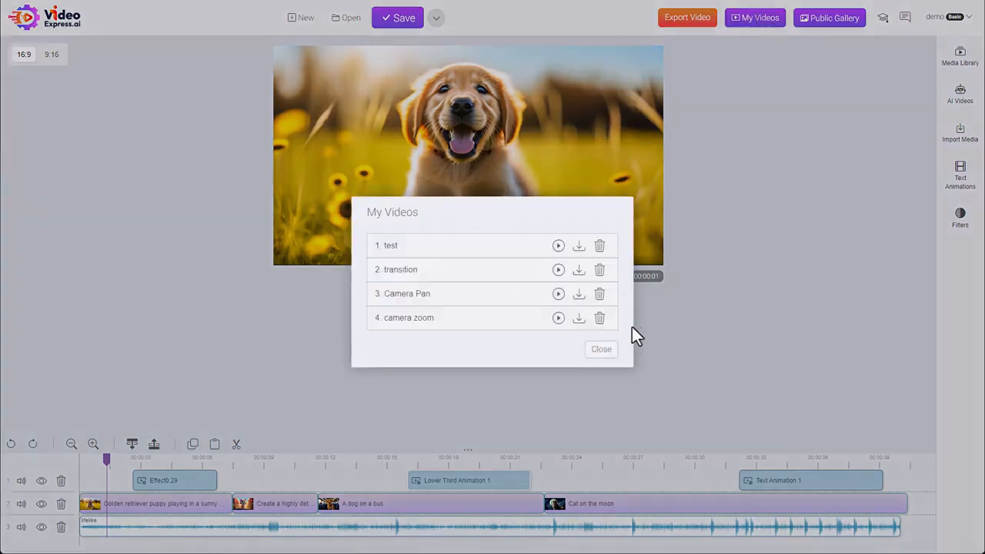
mouse_move(578, 246)
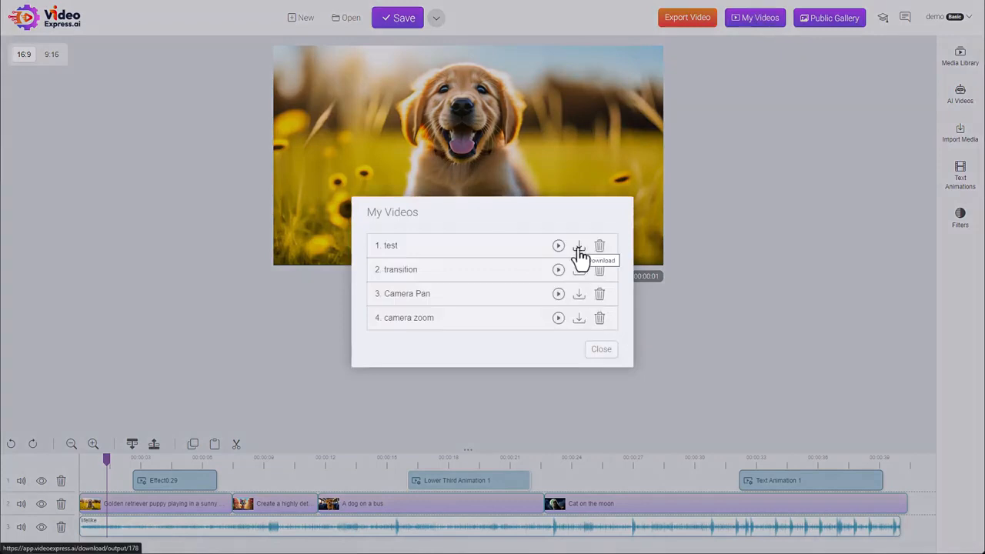
left_click(558, 245)
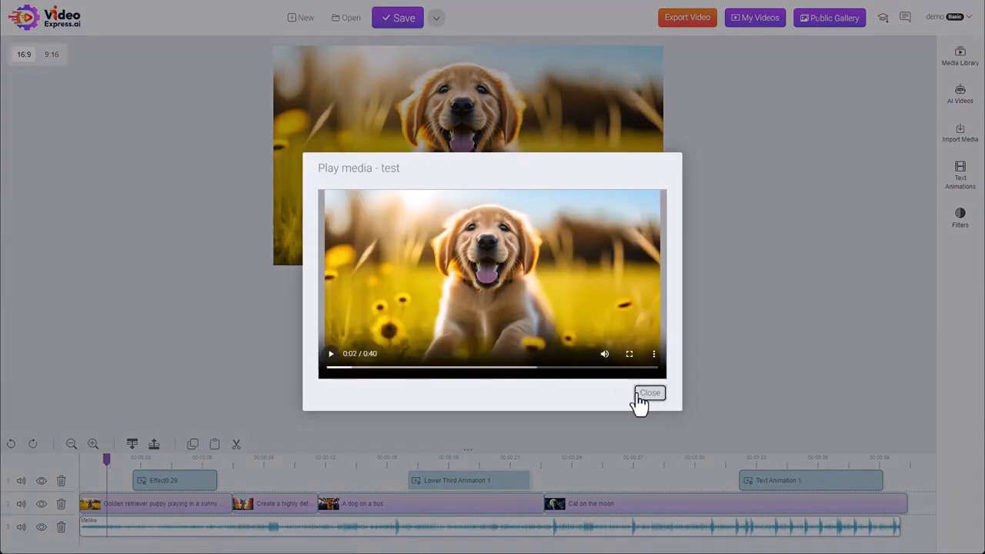
left_click(650, 393)
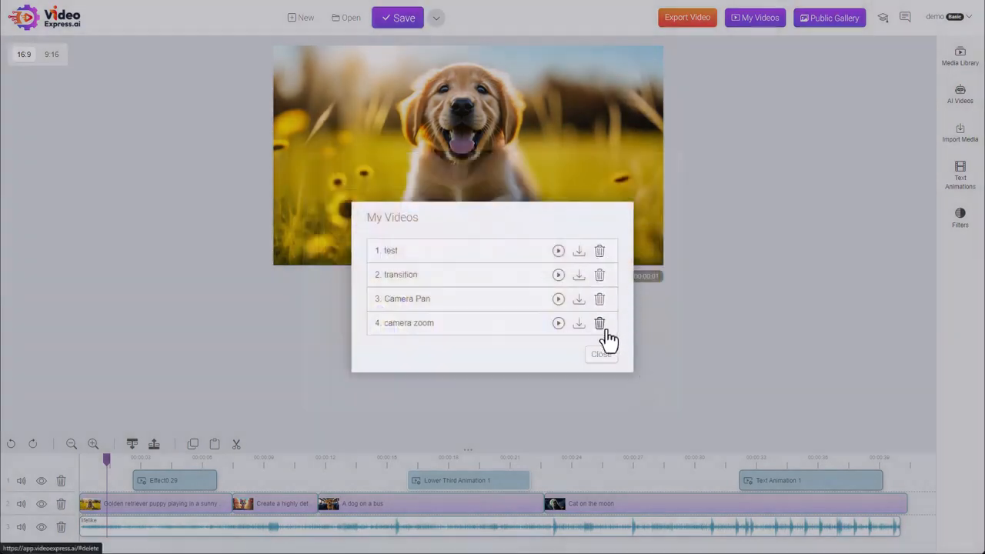
left_click(600, 354)
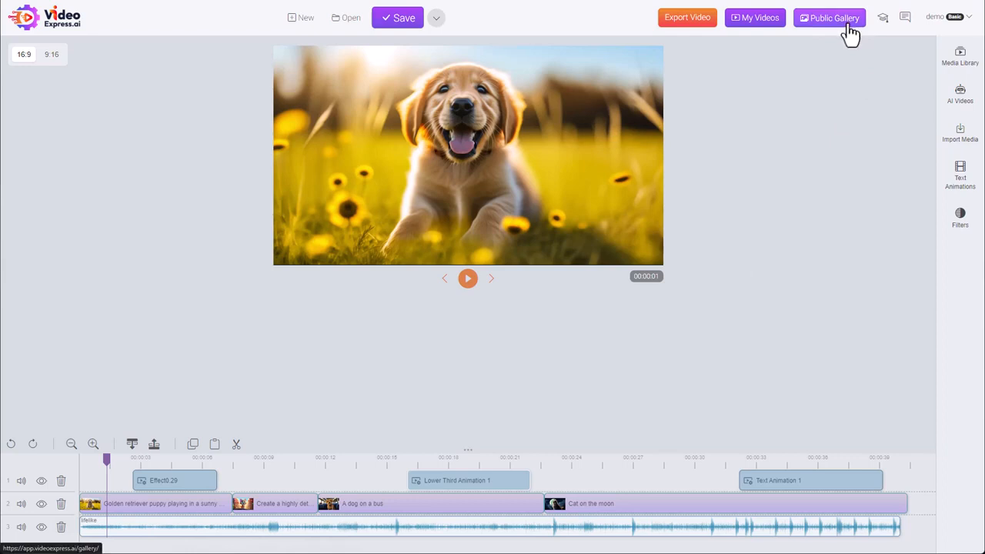
mouse_move(883, 17)
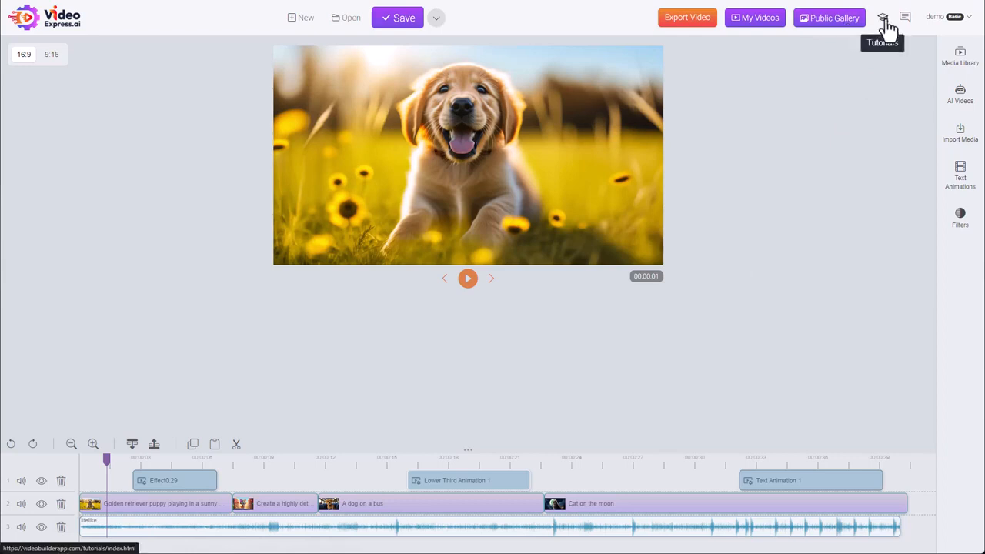
mouse_move(905, 17)
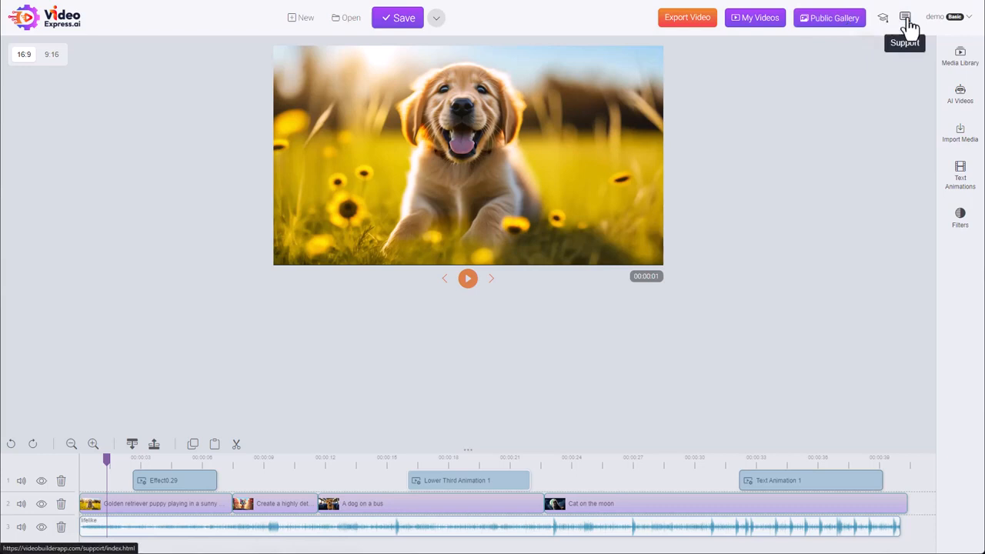
mouse_move(947, 16)
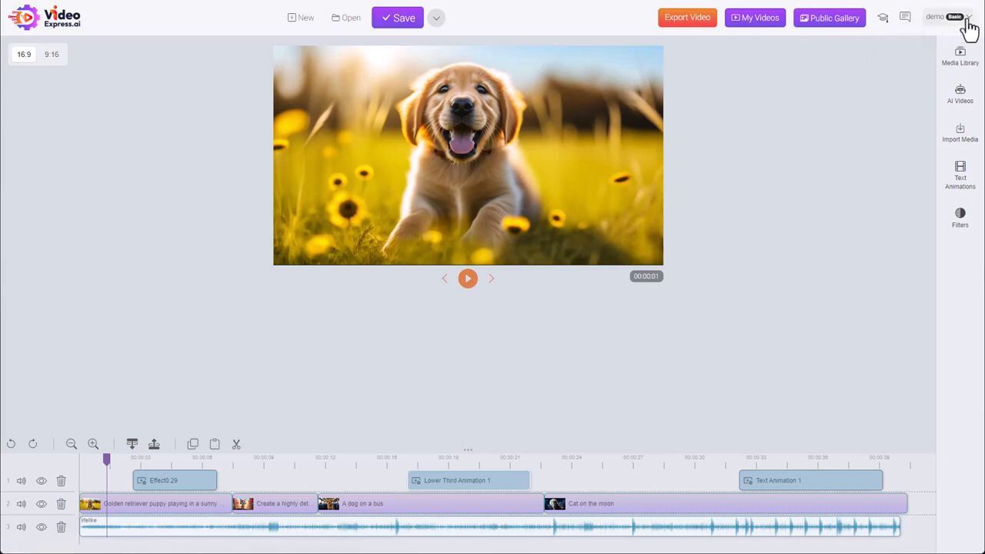
Open the account name dropdown showing Edit profile and Log out
left_click(972, 17)
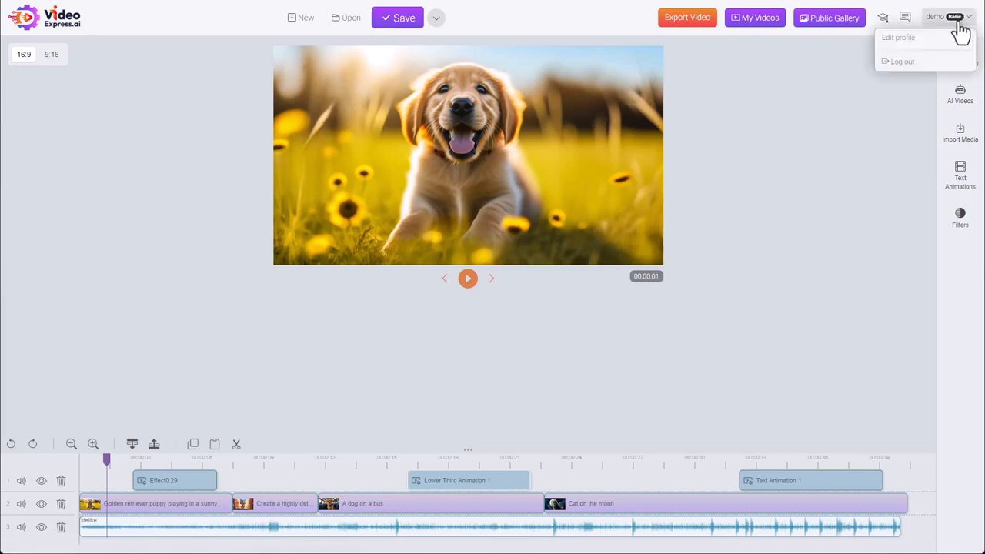
Open Edit profile, tick Change password, then close without saving
left_click(898, 37)
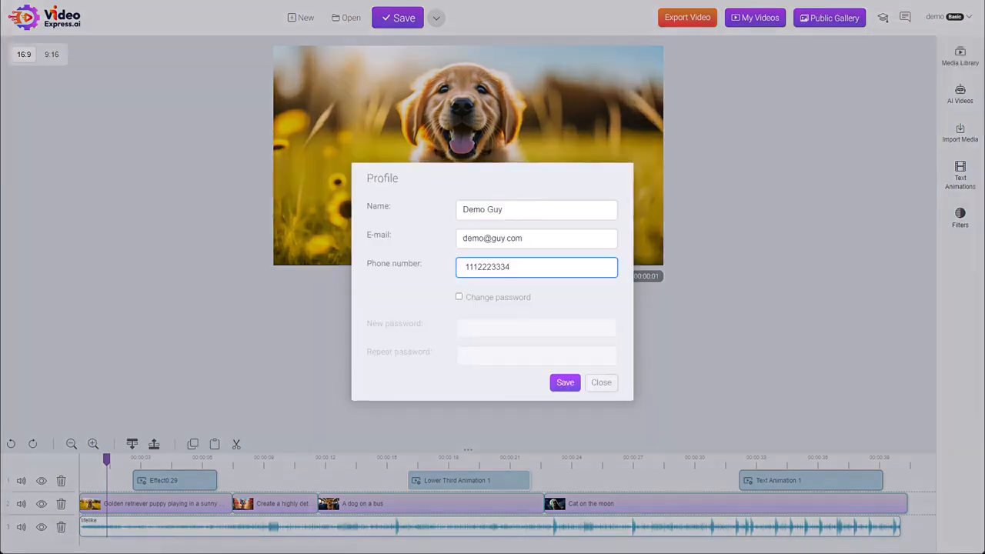
mouse_move(512, 314)
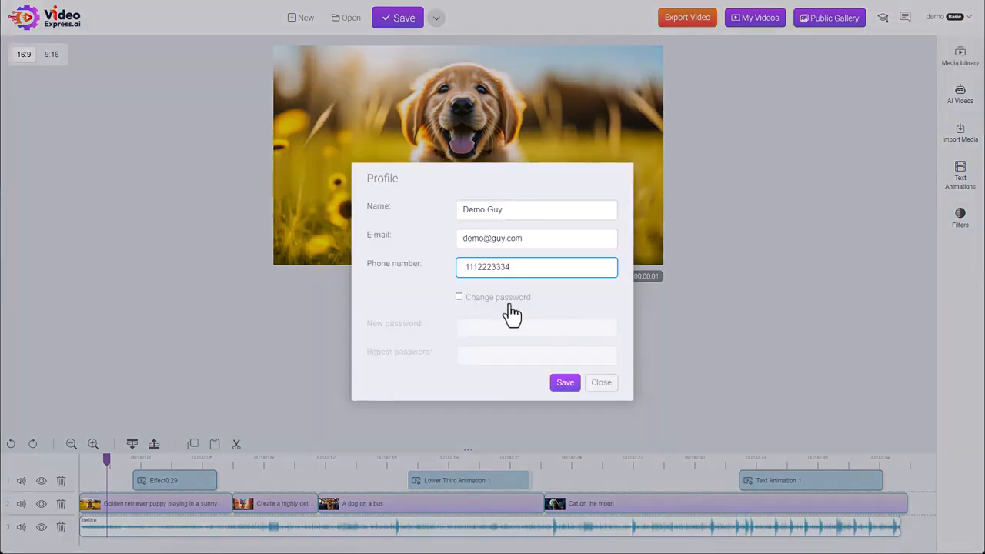
left_click(458, 297)
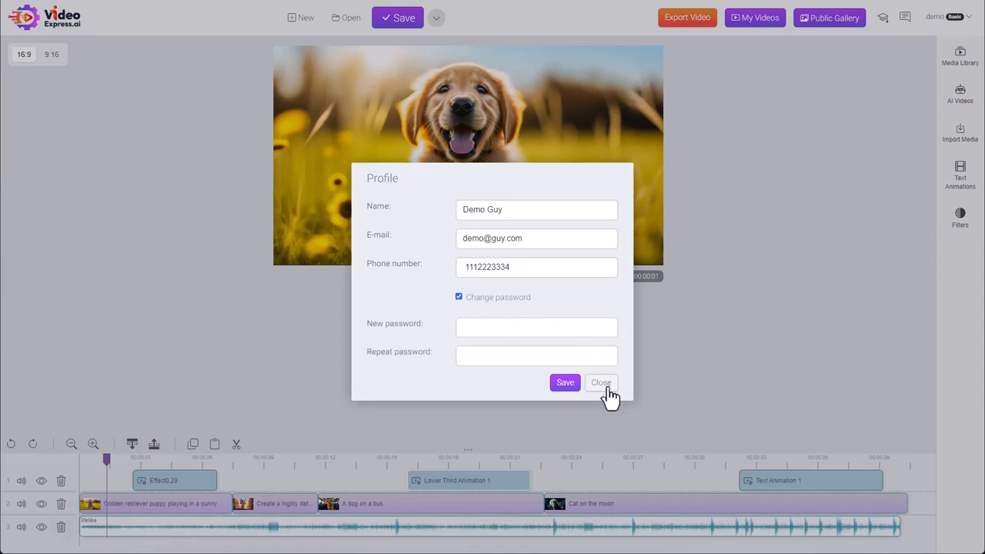
left_click(600, 383)
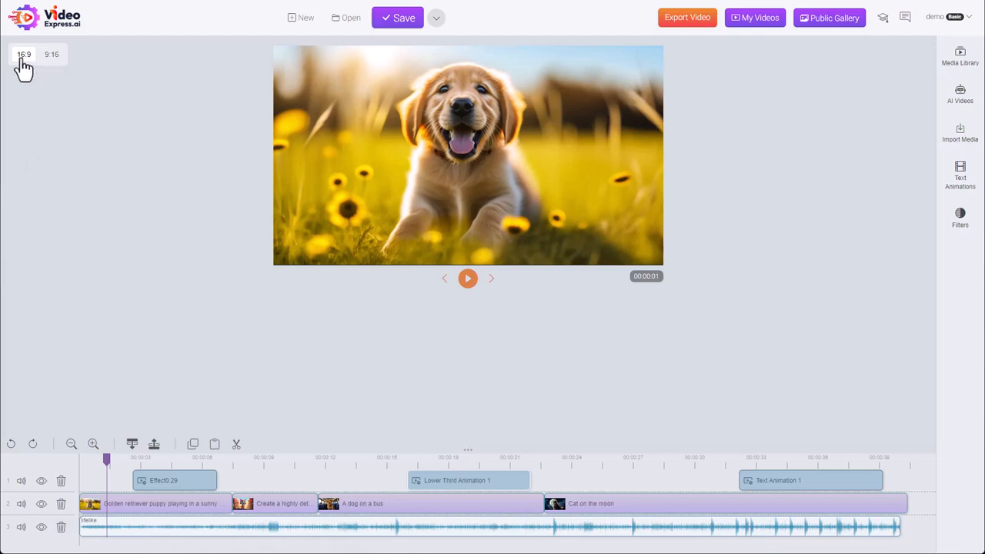
mouse_move(295, 106)
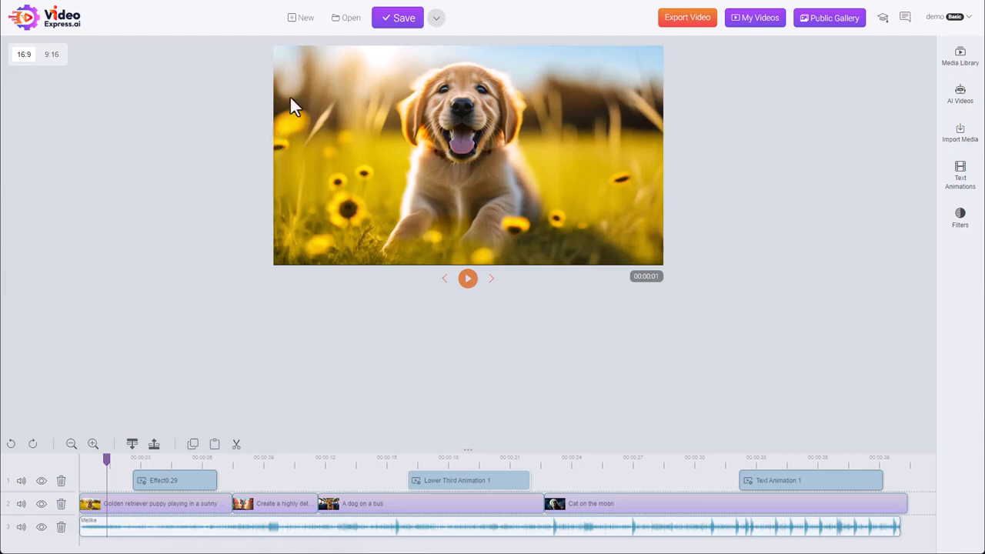
mouse_move(661, 211)
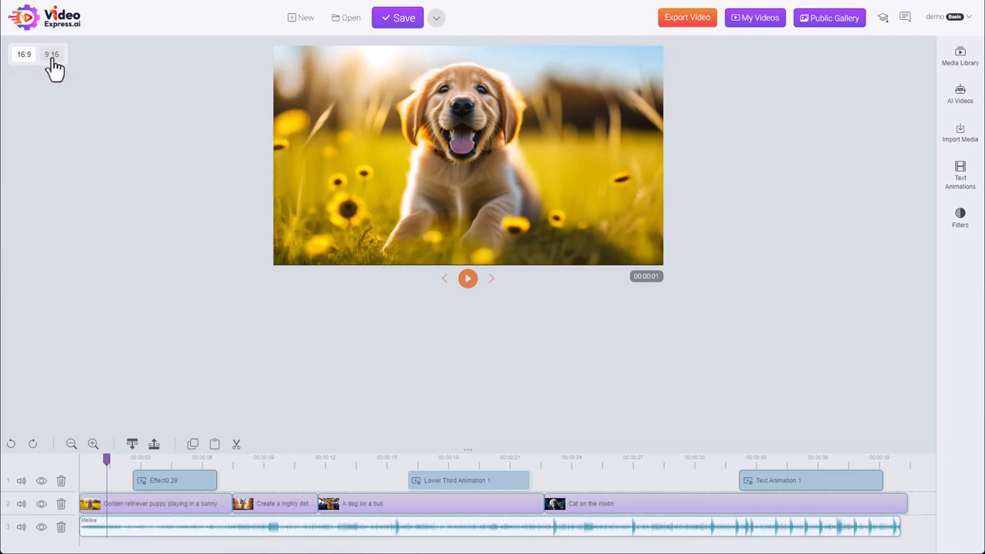
Switch the aspect ratio to 9:16 and back to 16:9, confirming each change
left_click(51, 54)
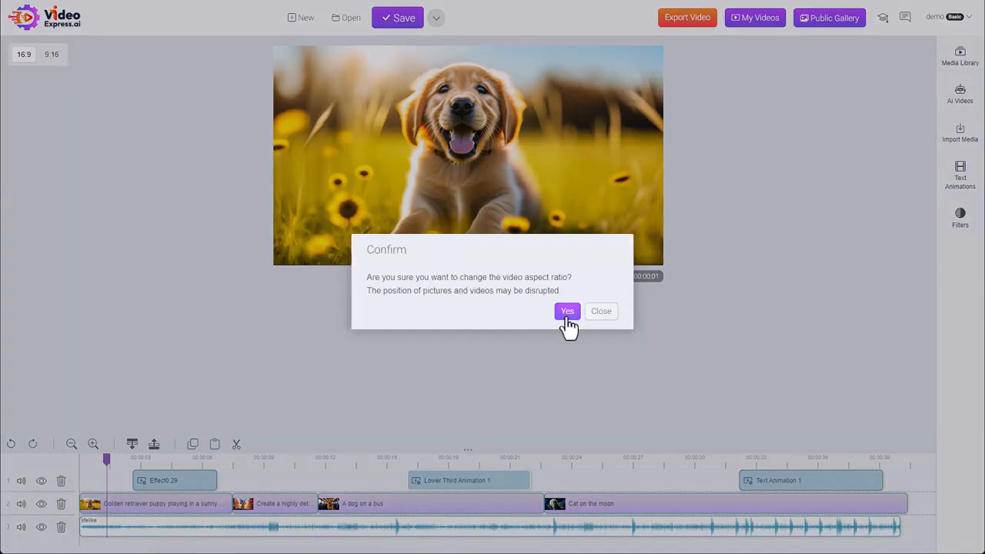
left_click(566, 310)
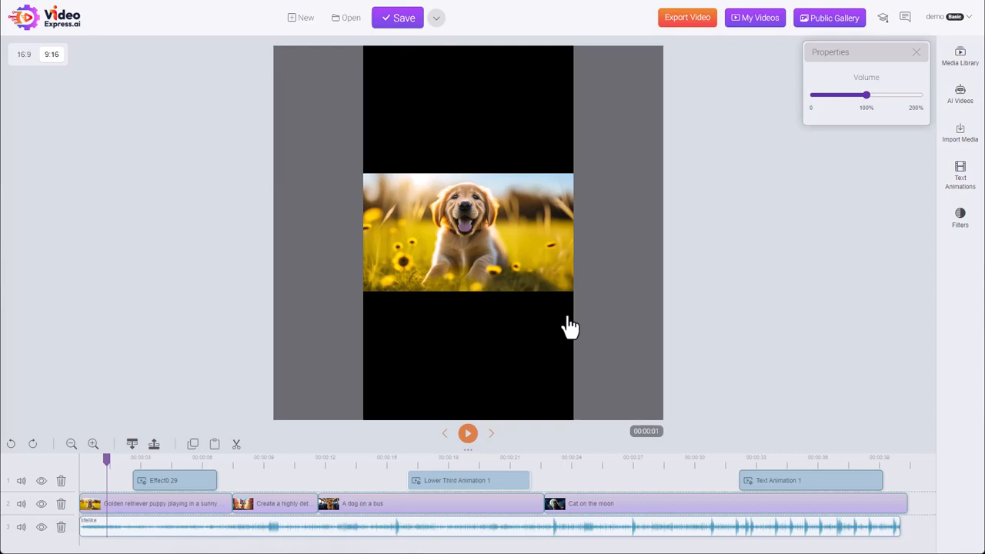
mouse_move(428, 208)
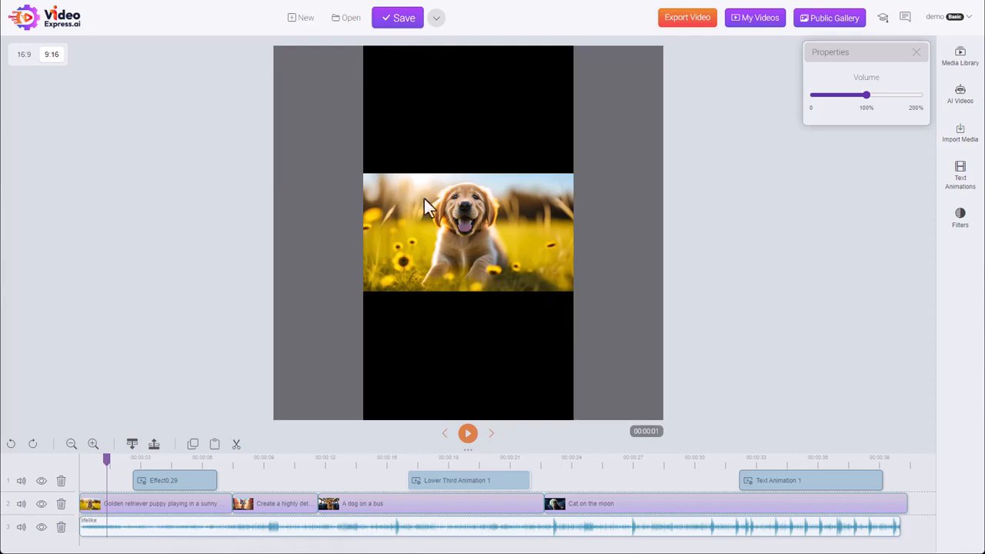
mouse_move(400, 223)
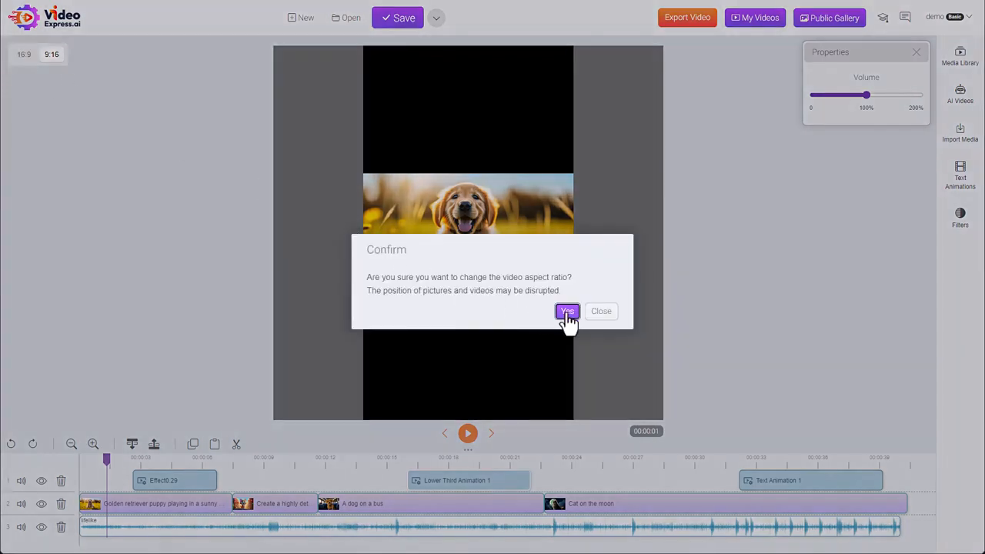
left_click(567, 311)
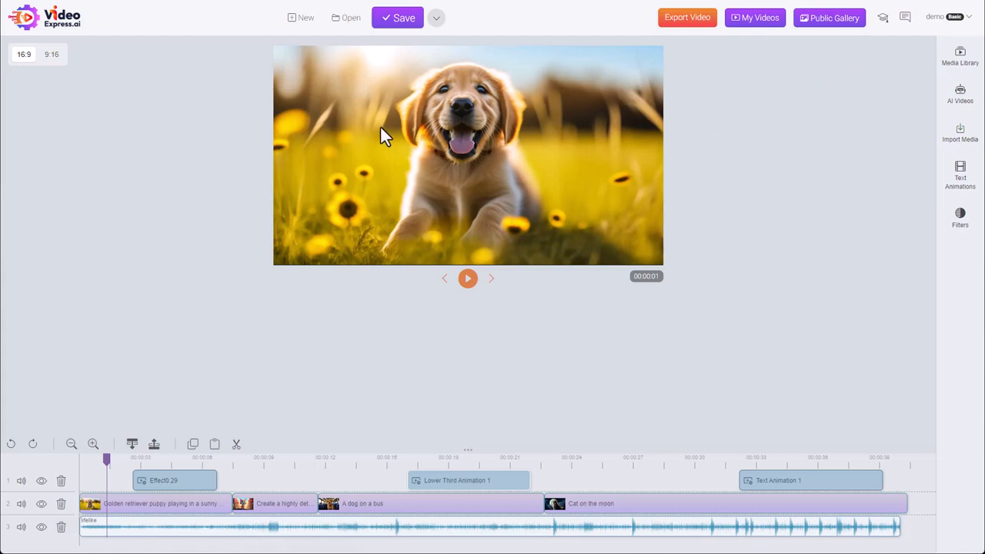
mouse_move(468, 300)
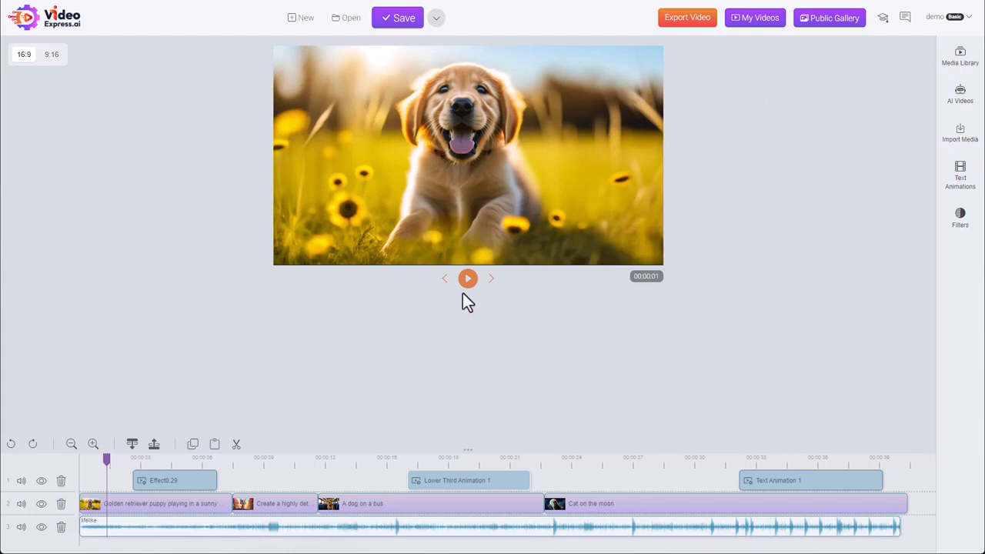
Play the puppy project preview and pause it at 4 seconds
left_click(467, 278)
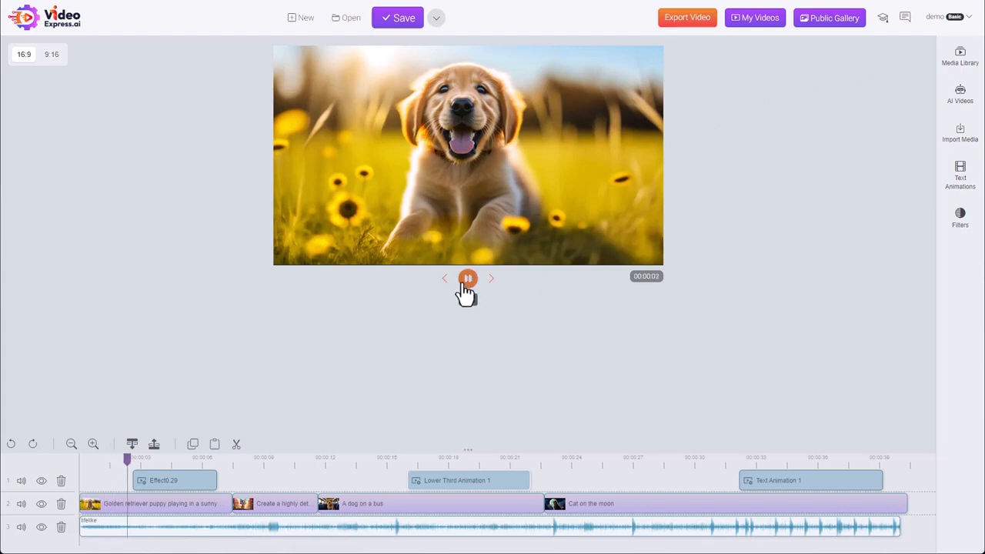
left_click(467, 278)
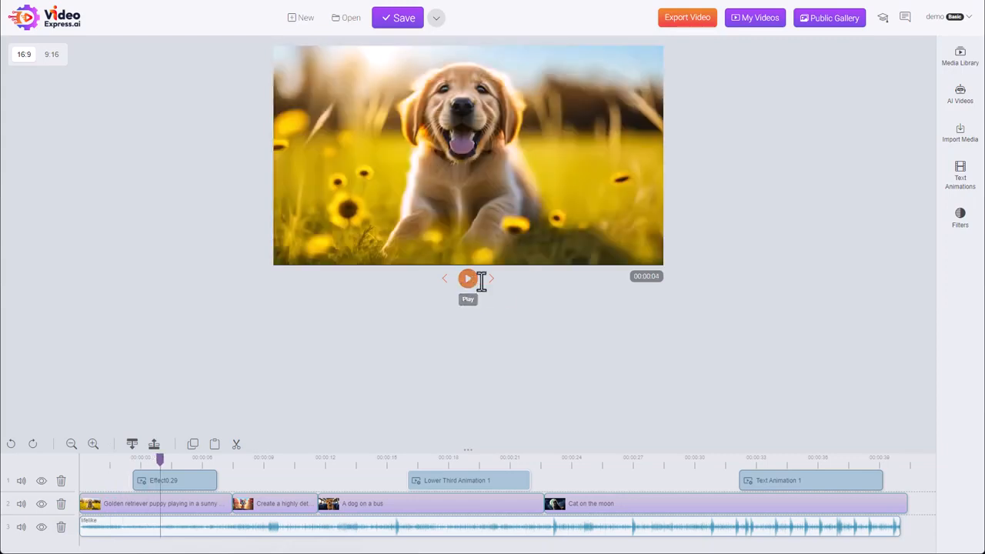
mouse_move(468, 279)
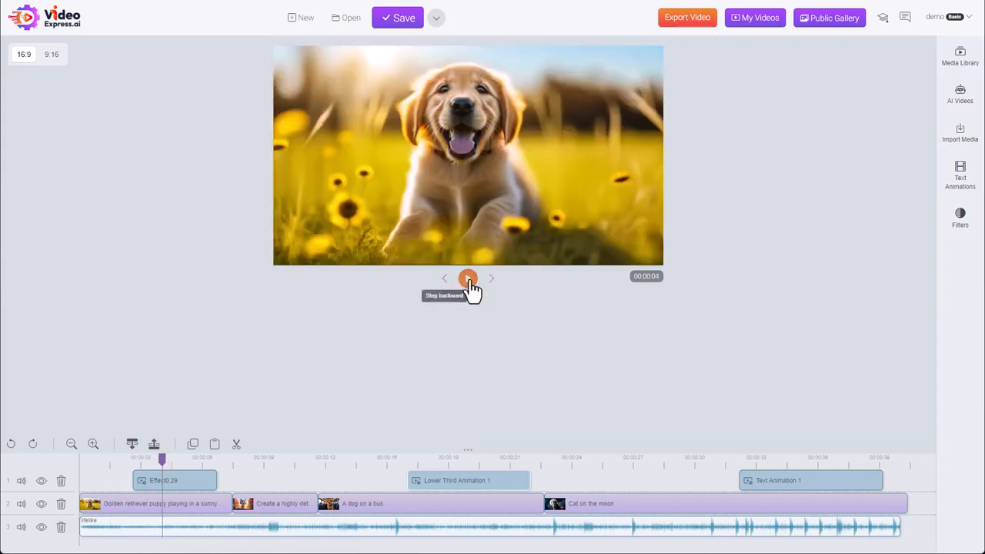
mouse_move(959, 58)
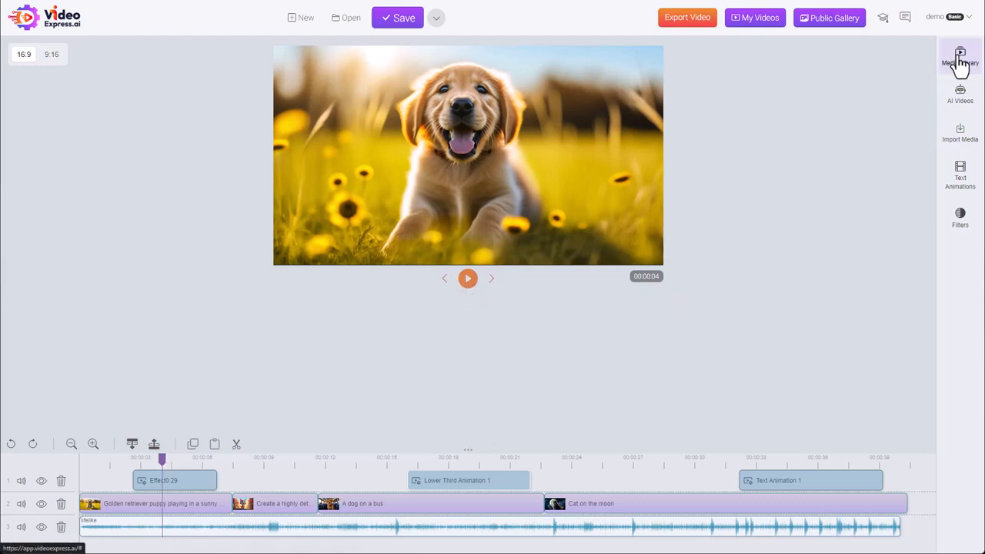
Browse the Media Library and AI Videos panels, ending on Import Media
left_click(959, 58)
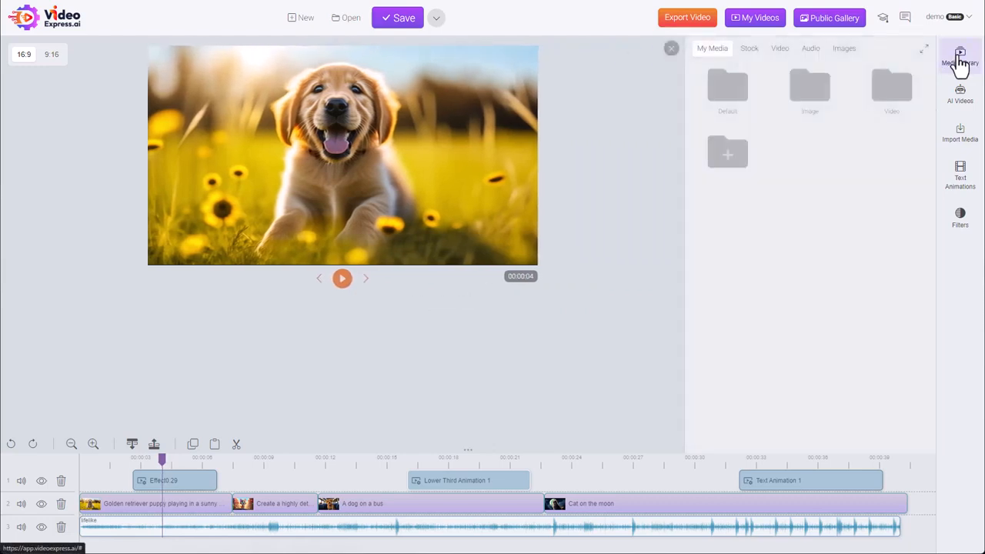
mouse_move(625, 478)
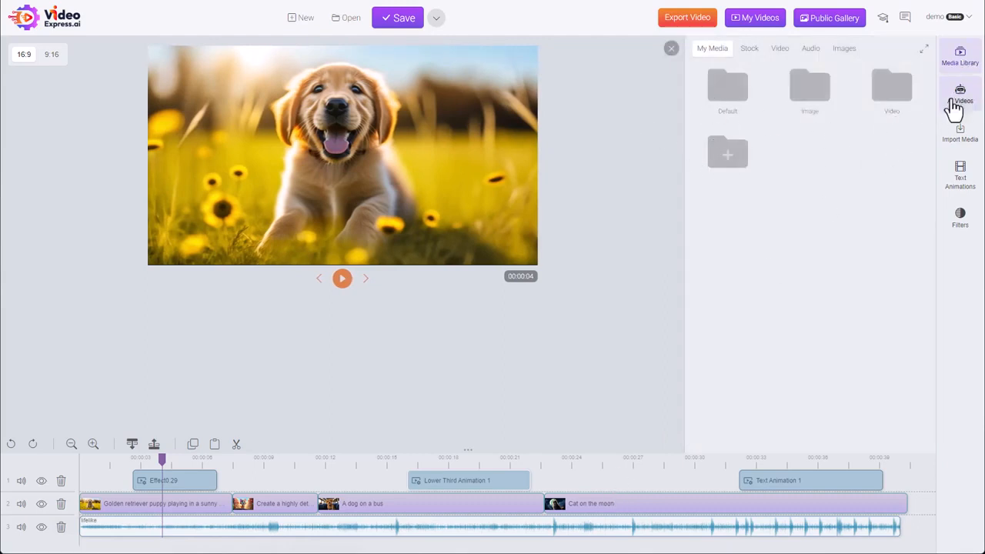
left_click(959, 92)
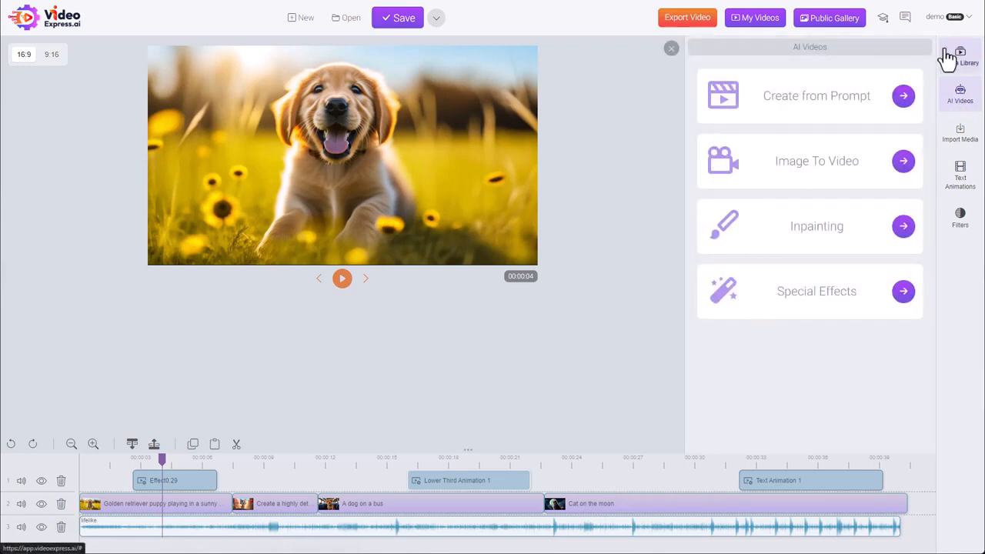
left_click(959, 133)
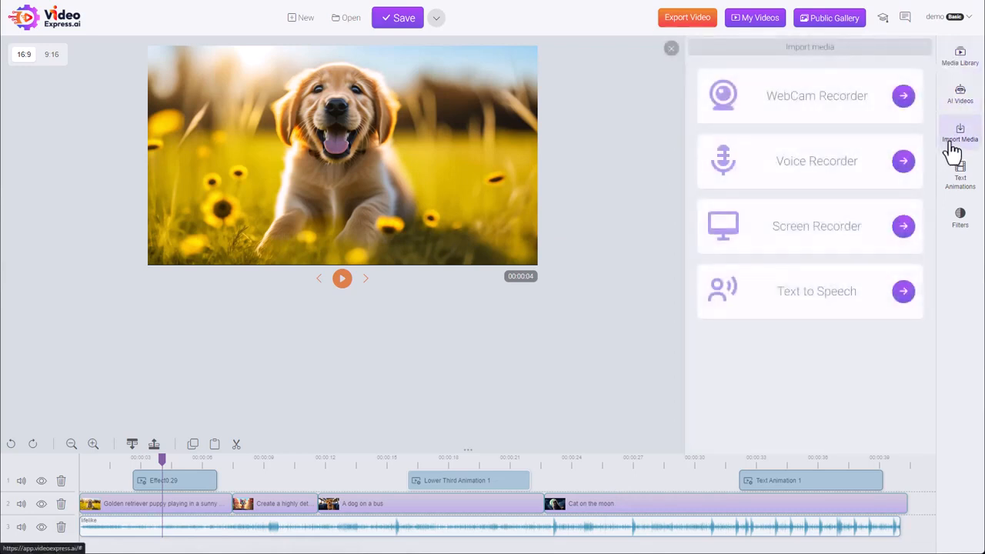
mouse_move(952, 151)
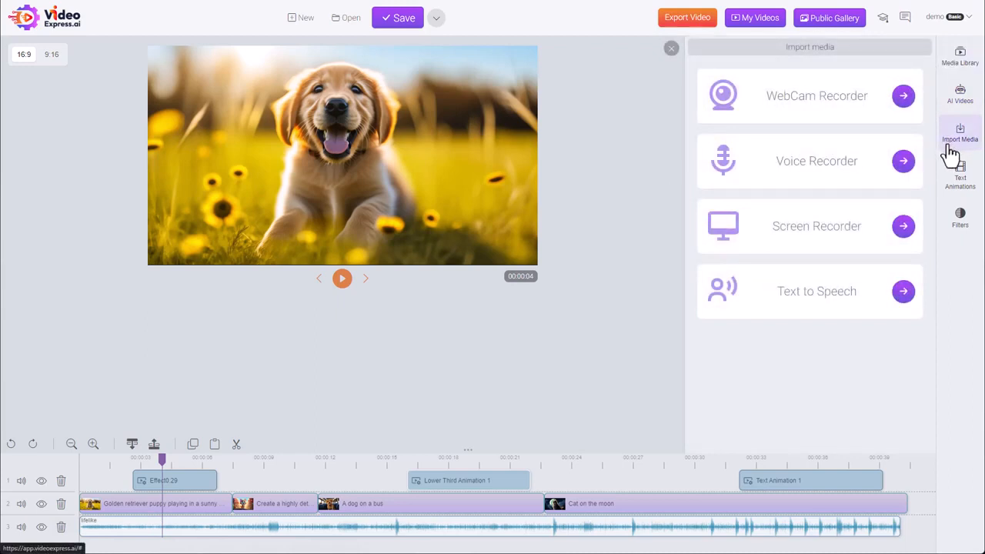
mouse_move(776, 166)
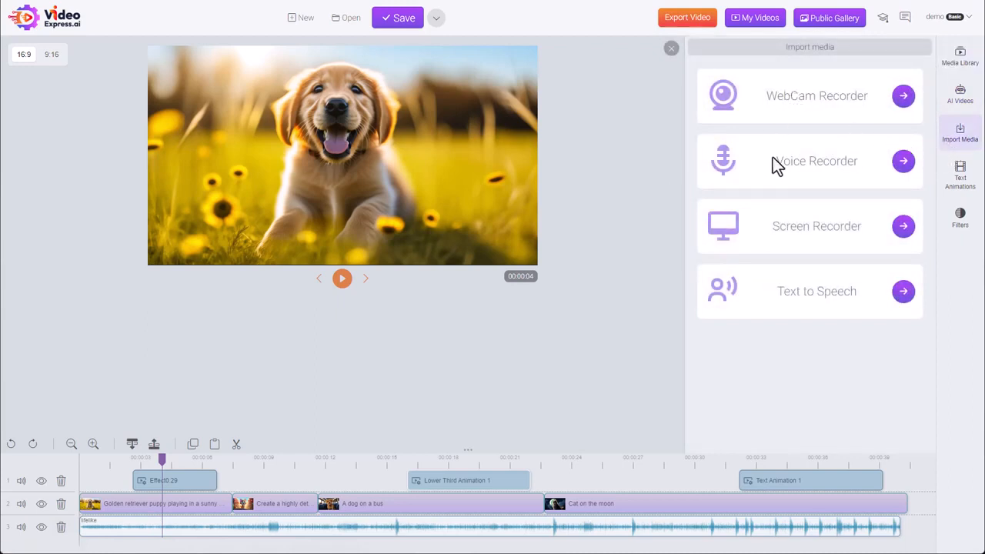
mouse_move(785, 271)
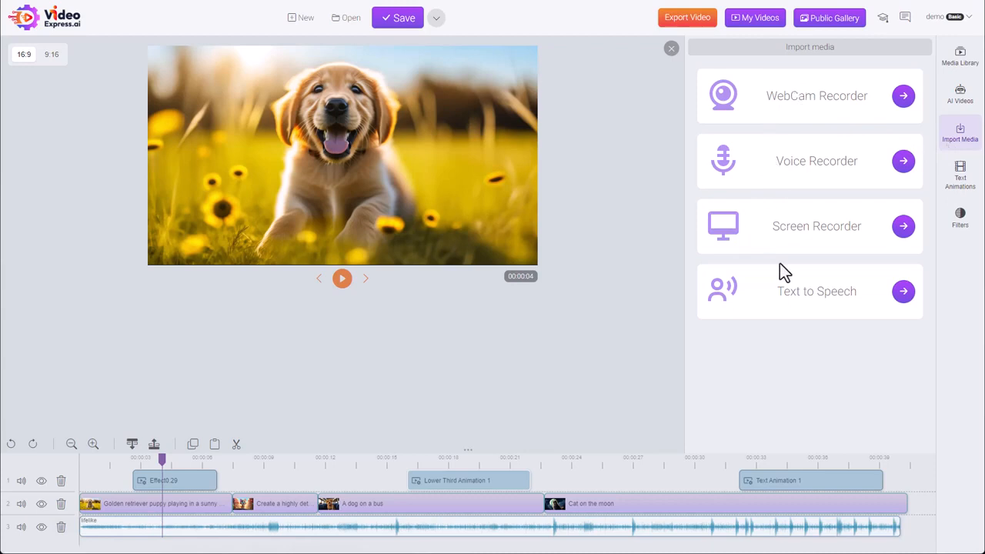
mouse_move(877, 237)
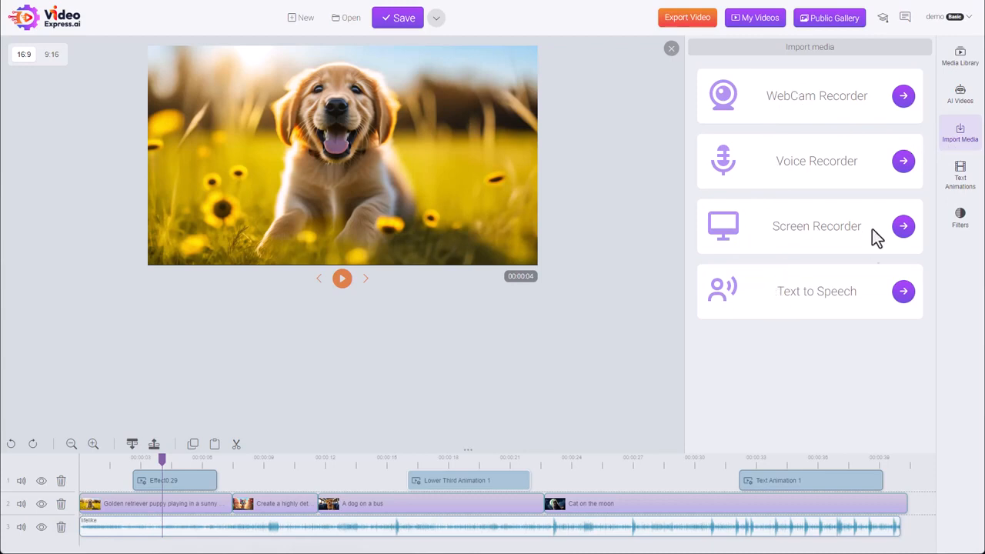
mouse_move(577, 477)
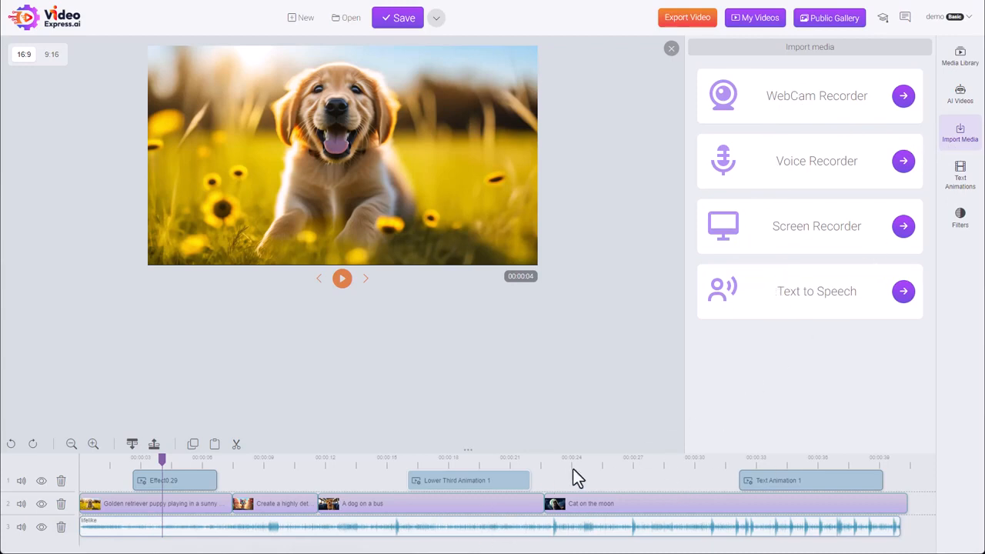
Browse Lower Thirds, switch to the Text Animations category, then close the panel
left_click(959, 173)
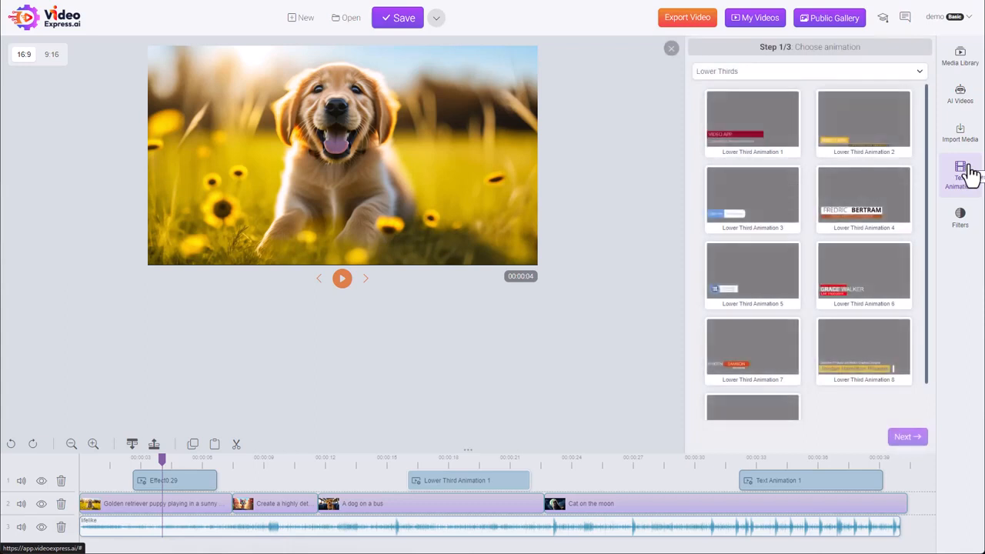
left_click(808, 71)
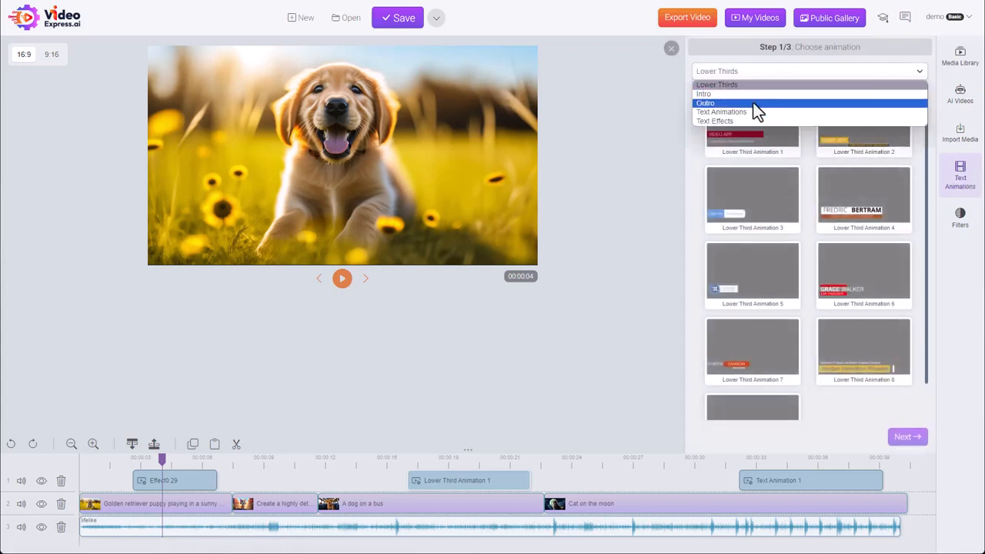
left_click(720, 112)
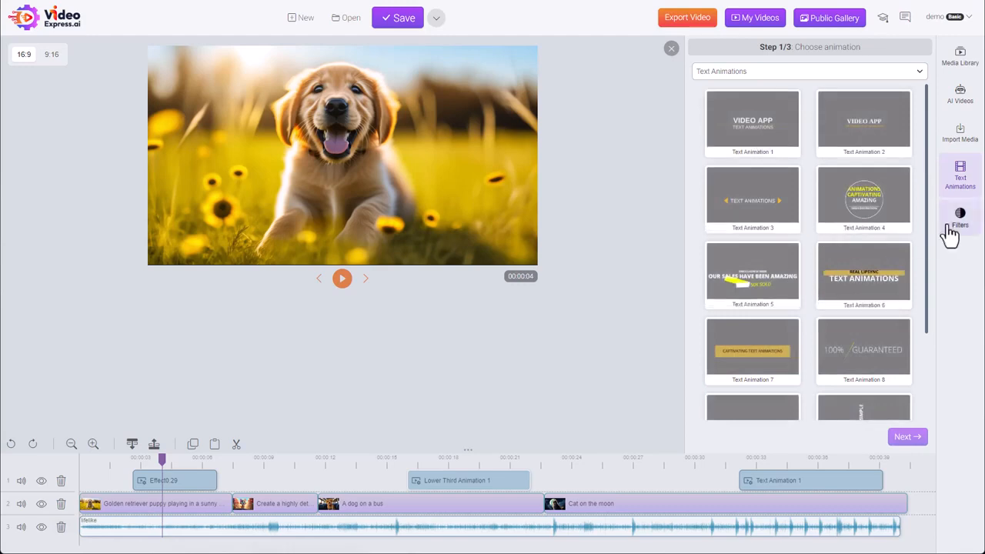
left_click(960, 220)
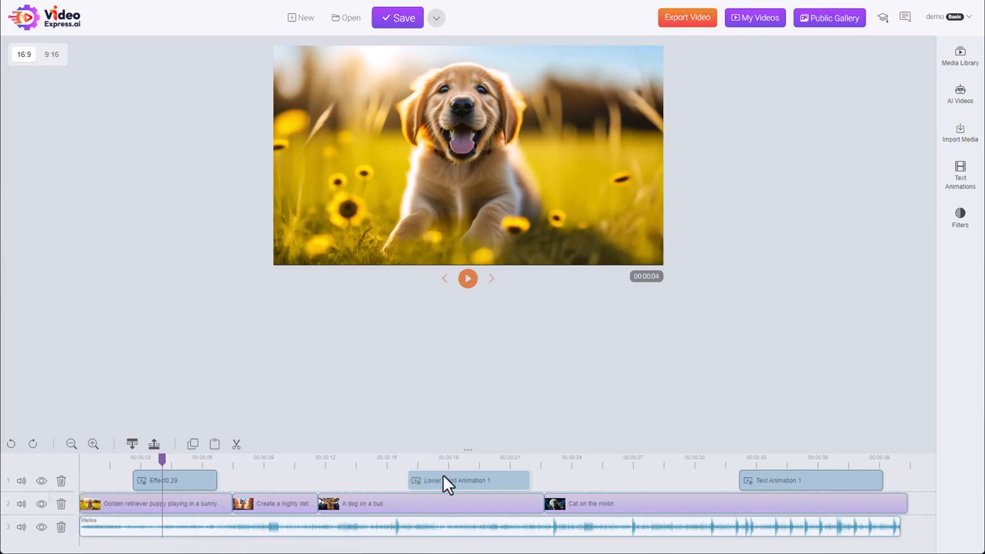
mouse_move(142, 534)
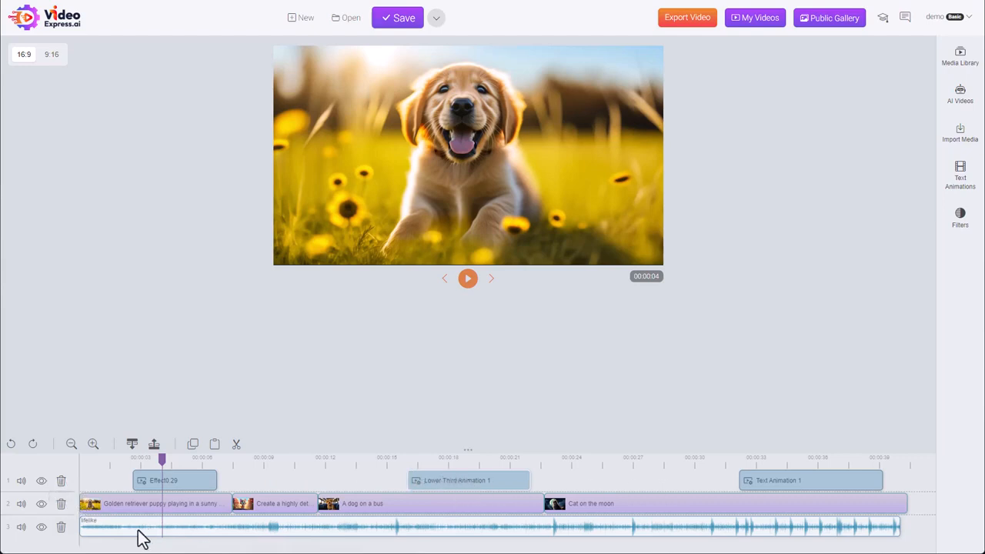
mouse_move(609, 501)
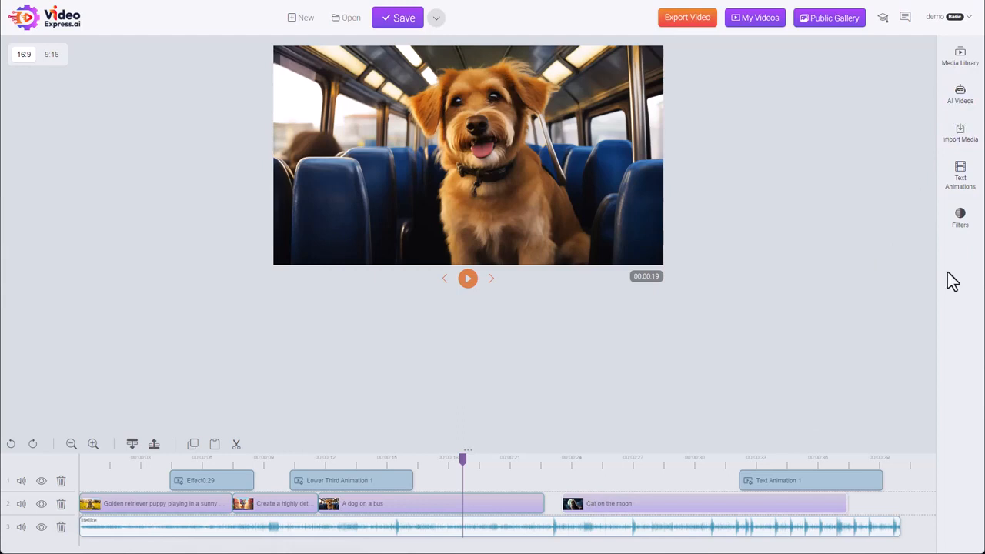
mouse_move(404, 490)
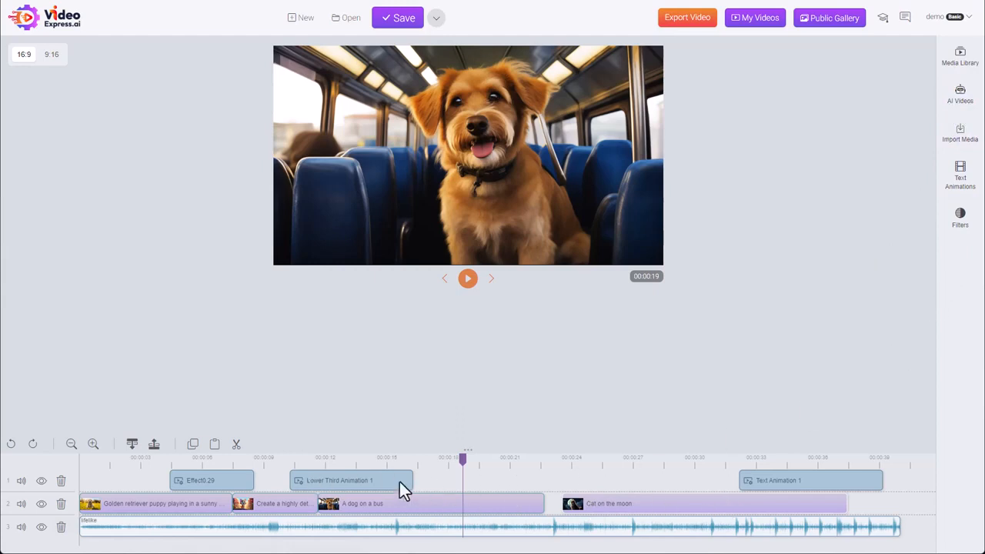
mouse_move(404, 489)
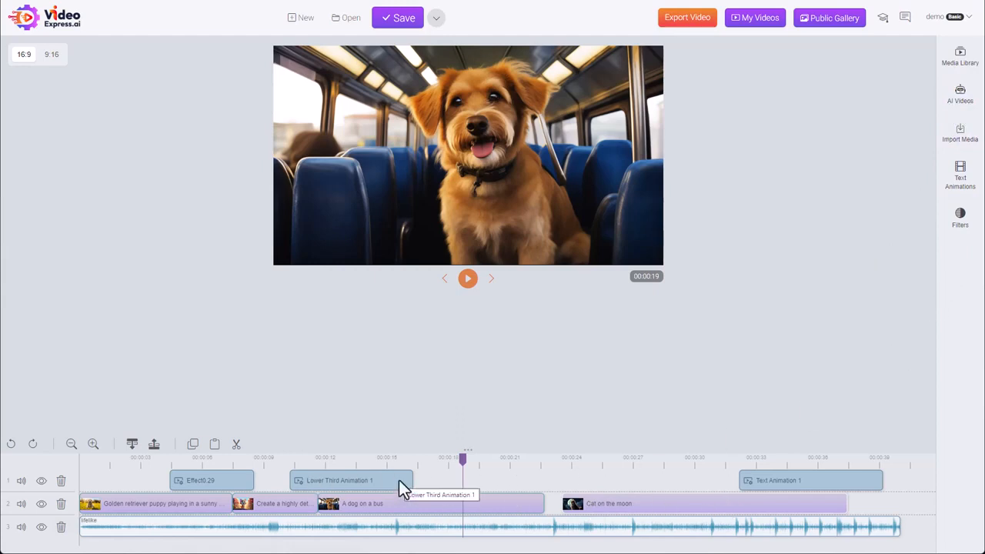